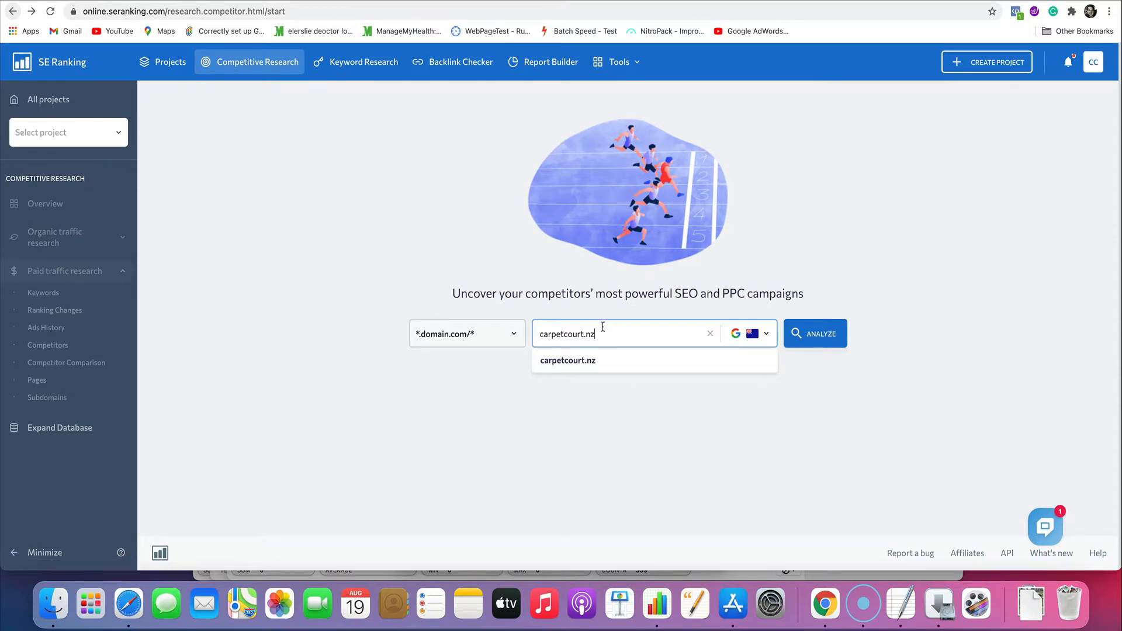
mouse_move(802, 337)
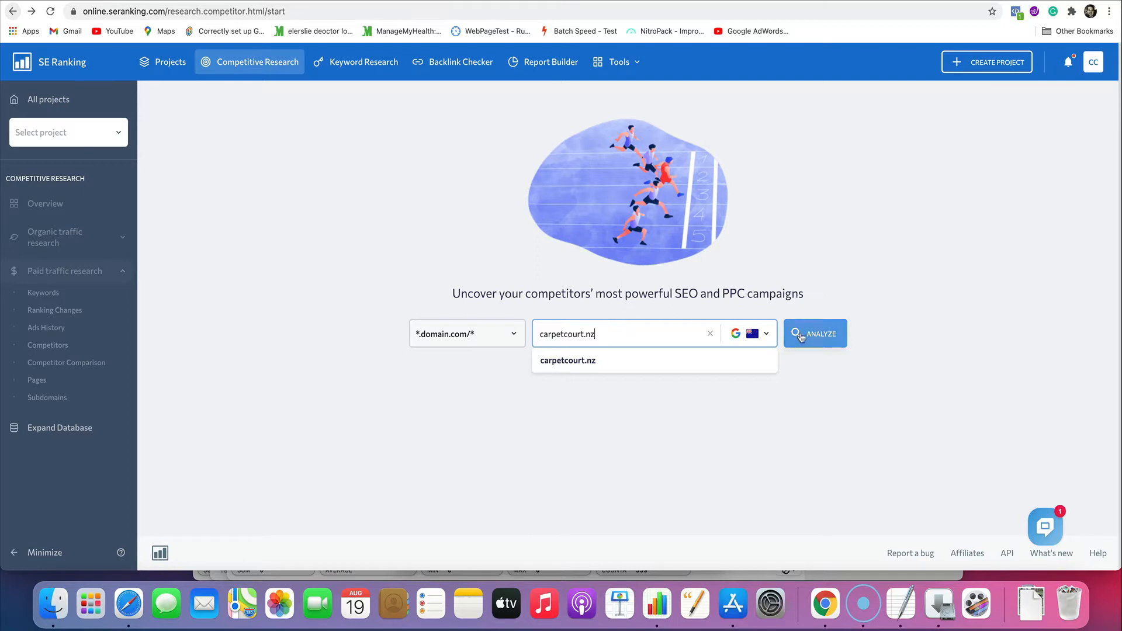
Step: Analyze carpetcourt.nz on Google NZ to load its organic and paid traffic overview
click(814, 333)
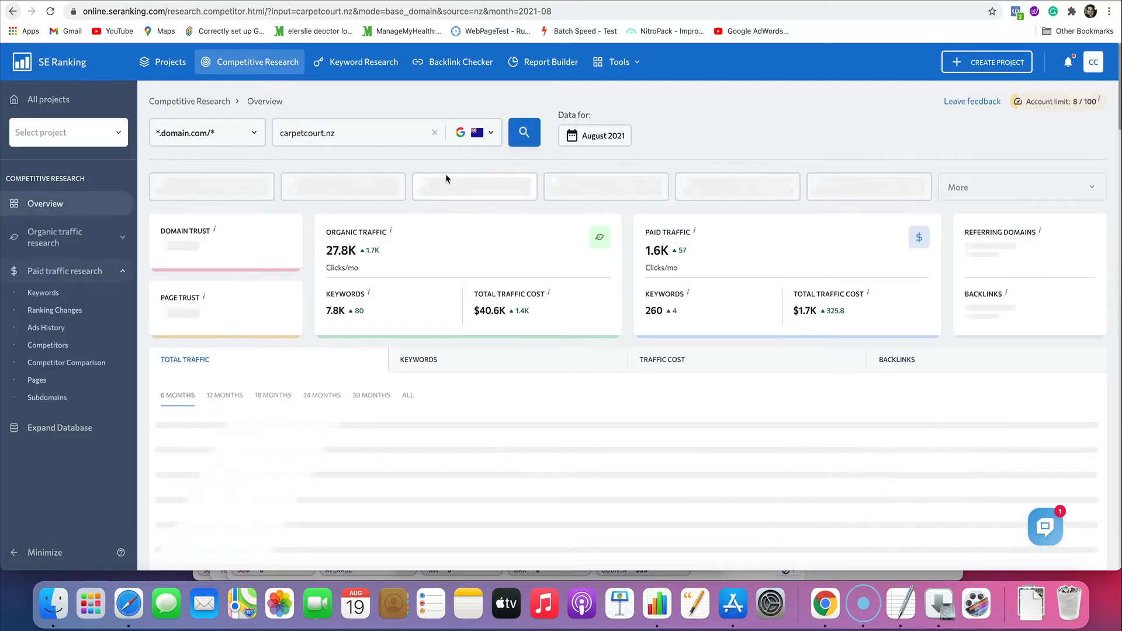
click(524, 132)
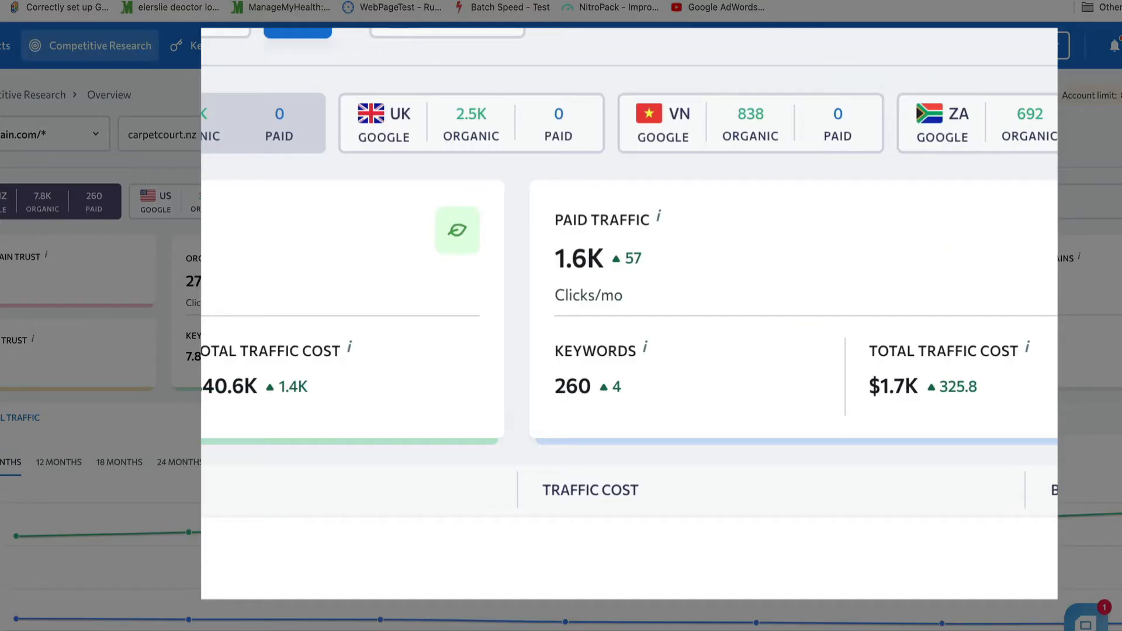
mouse_move(579, 258)
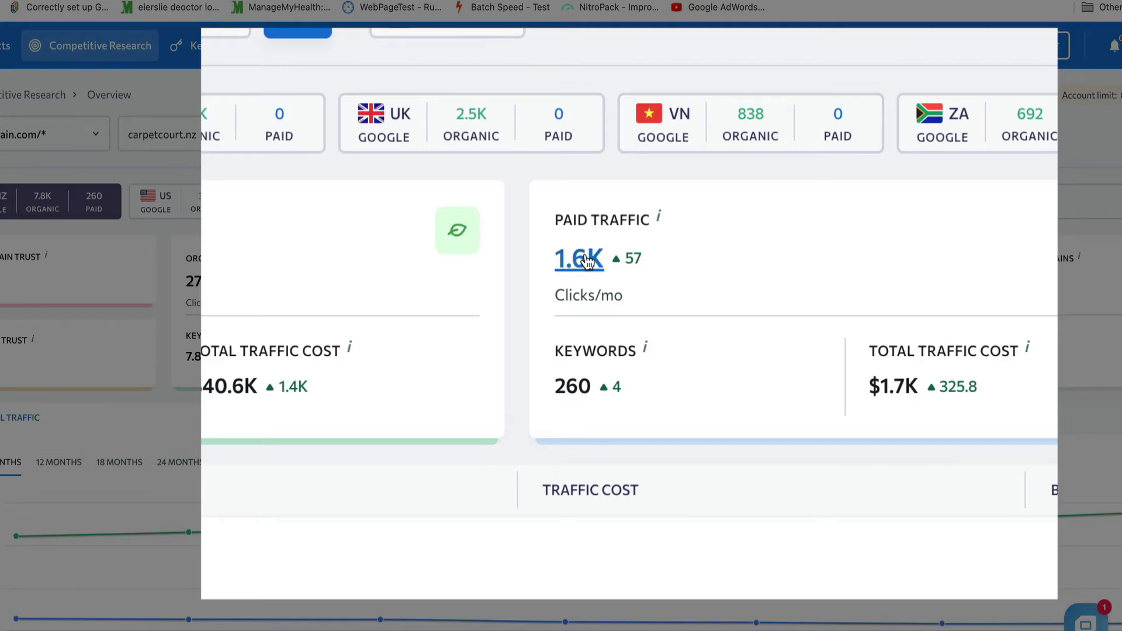
Step: Bring up carpetcourt.nz's paid traffic report and scroll to the 260 ad keywords table
click(578, 259)
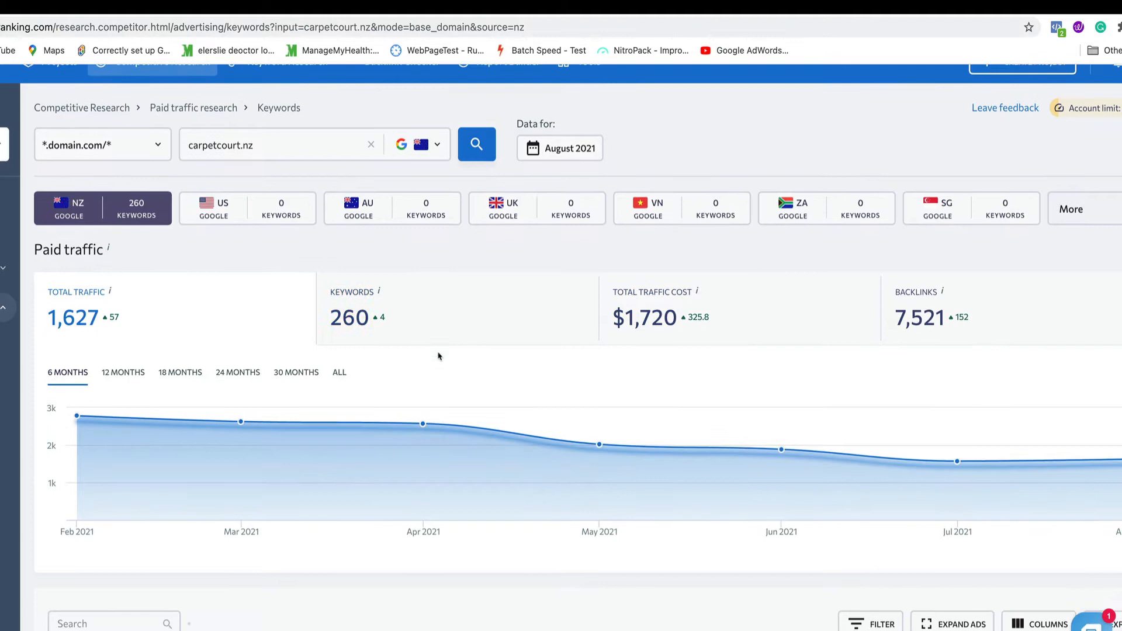
mouse_move(419, 365)
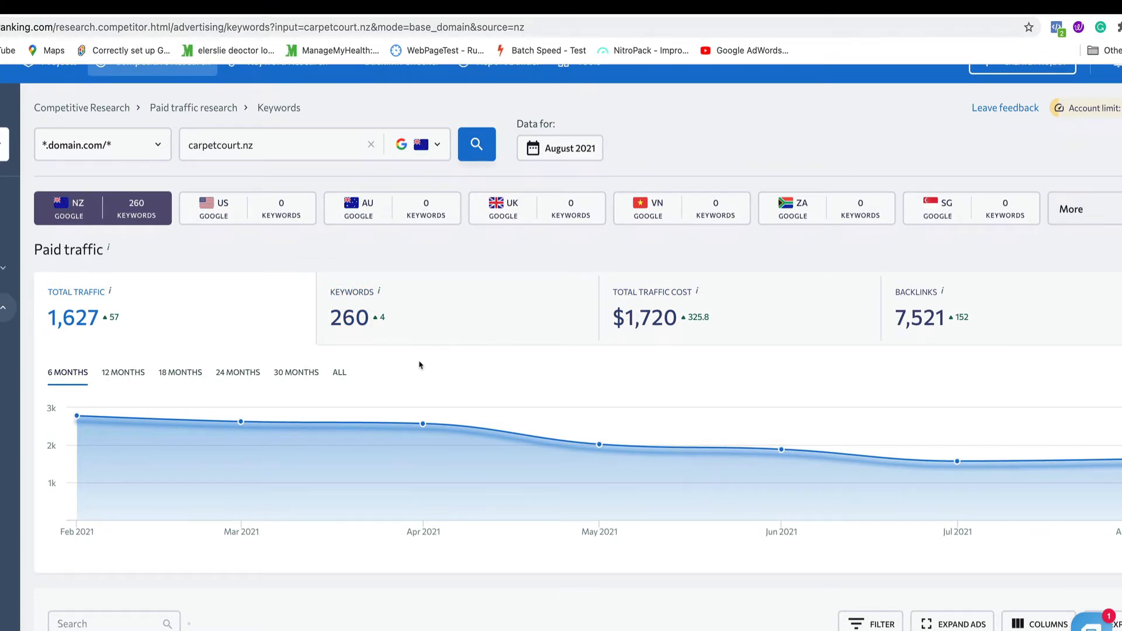
scroll(down, 3)
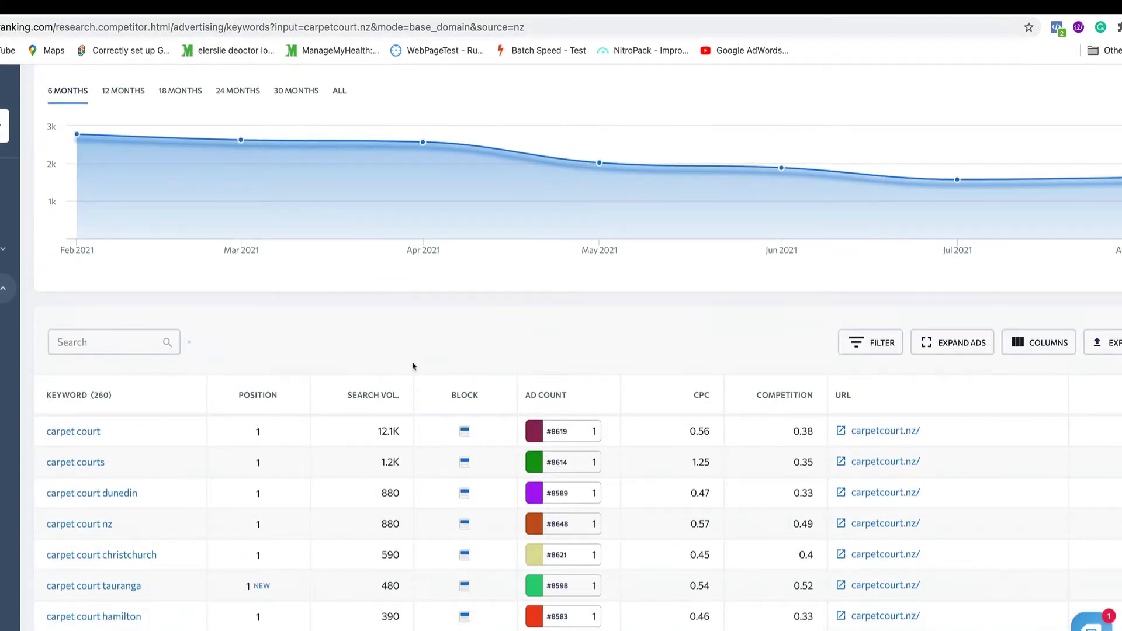
scroll(down, 3)
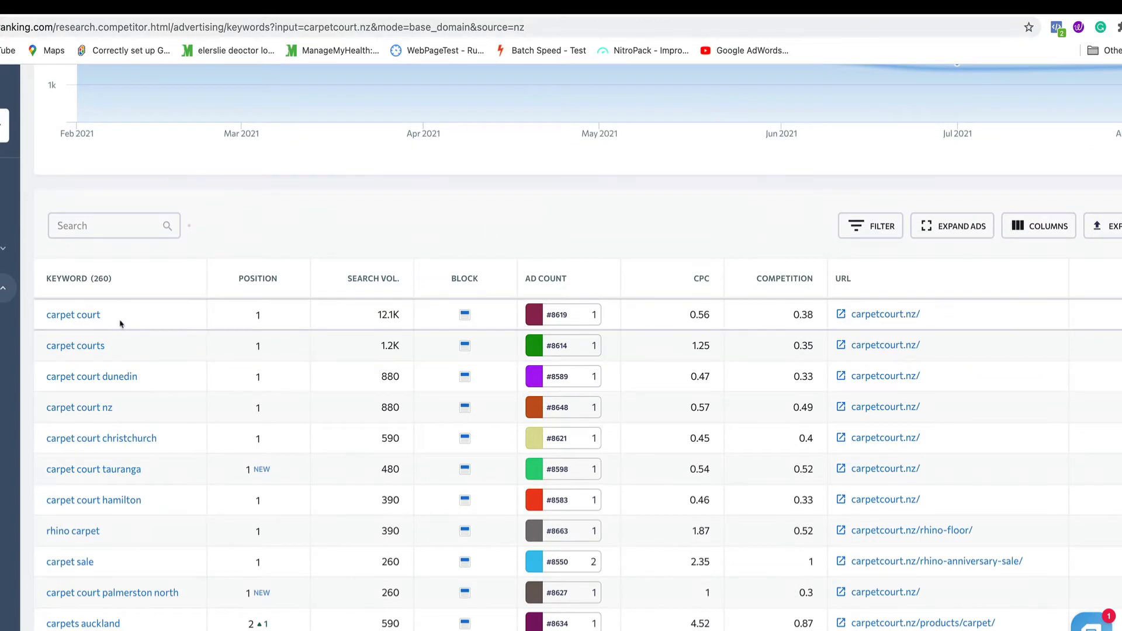
mouse_move(268, 283)
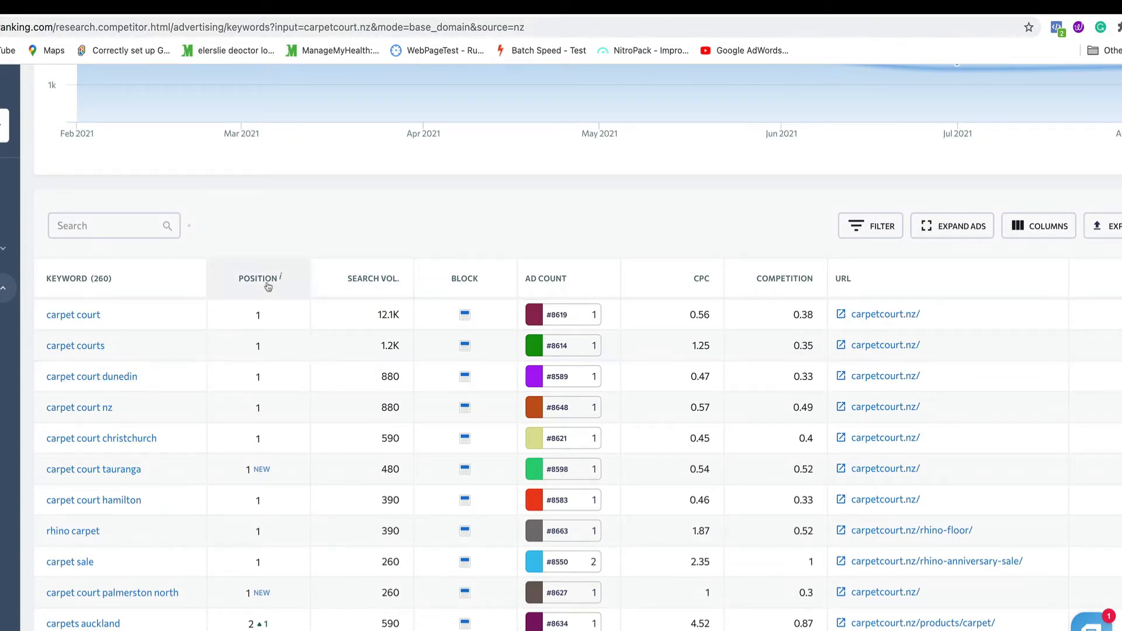
mouse_move(278, 470)
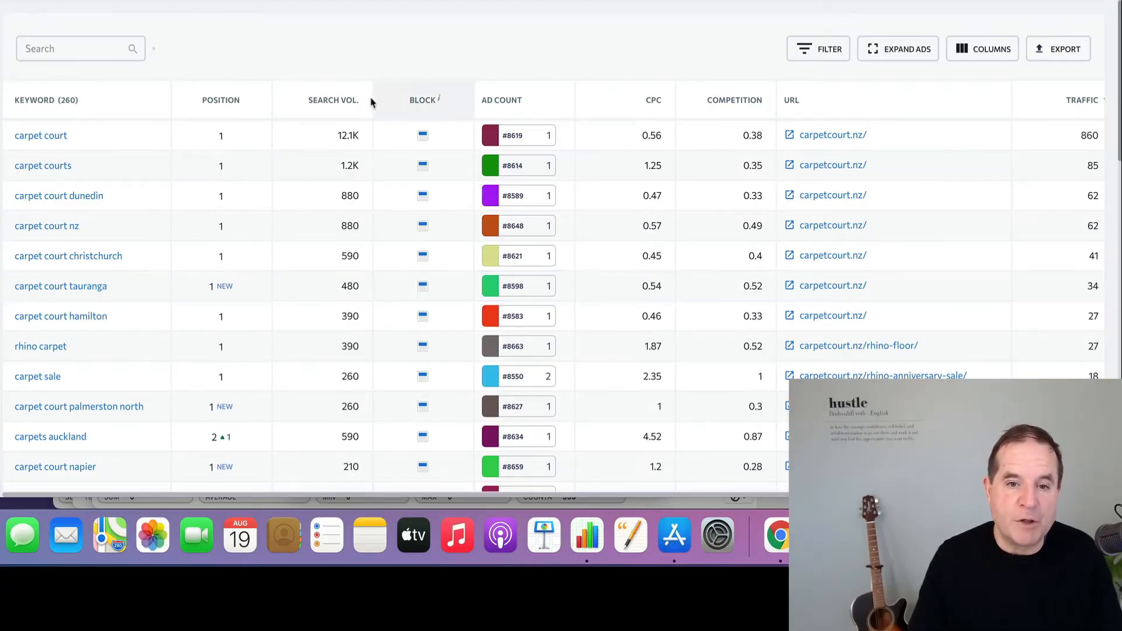
mouse_move(424, 134)
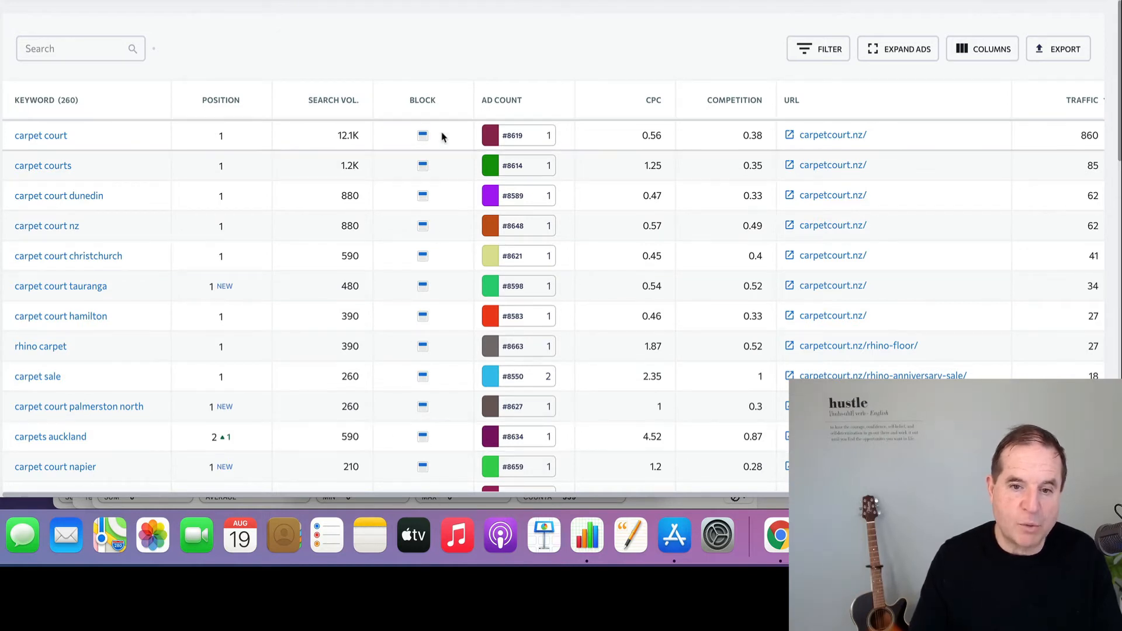
mouse_move(485, 145)
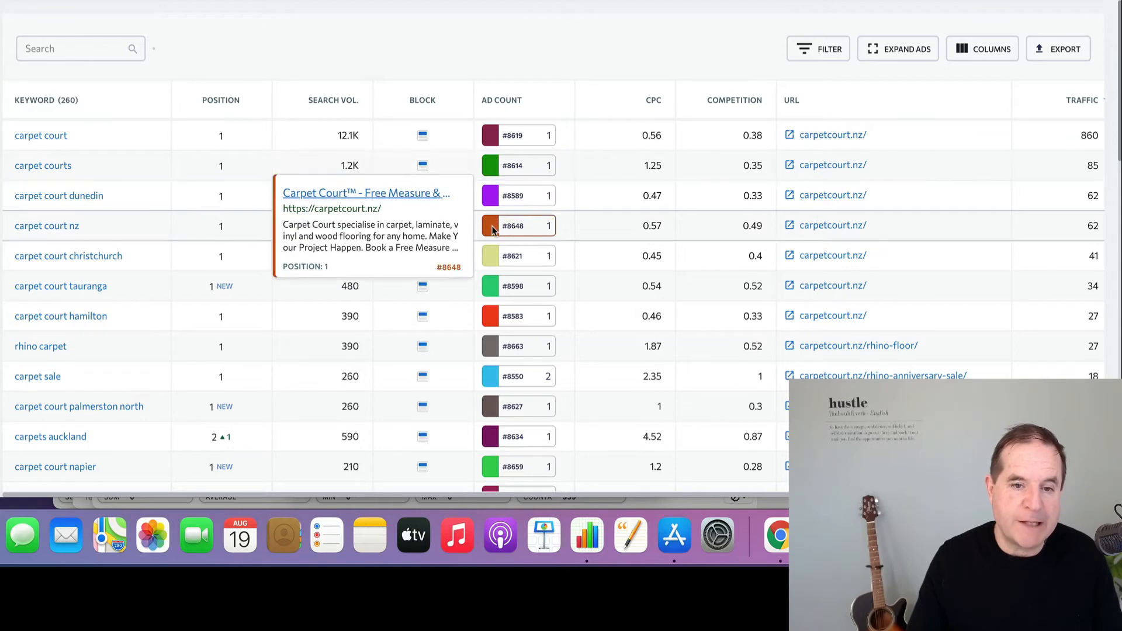
mouse_move(512, 256)
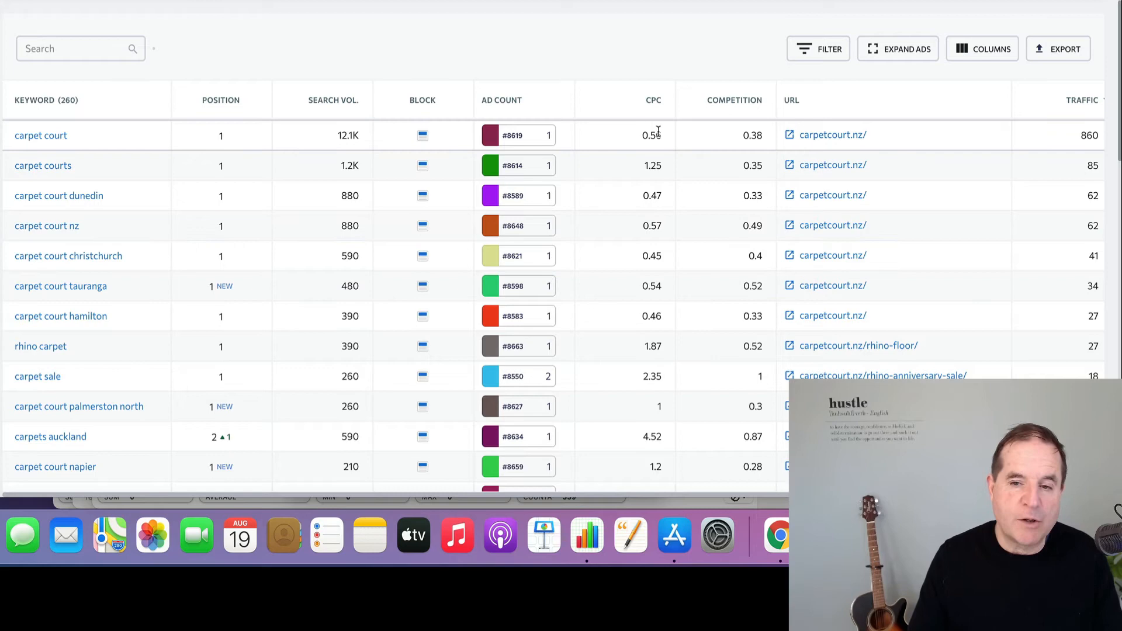
mouse_move(741, 283)
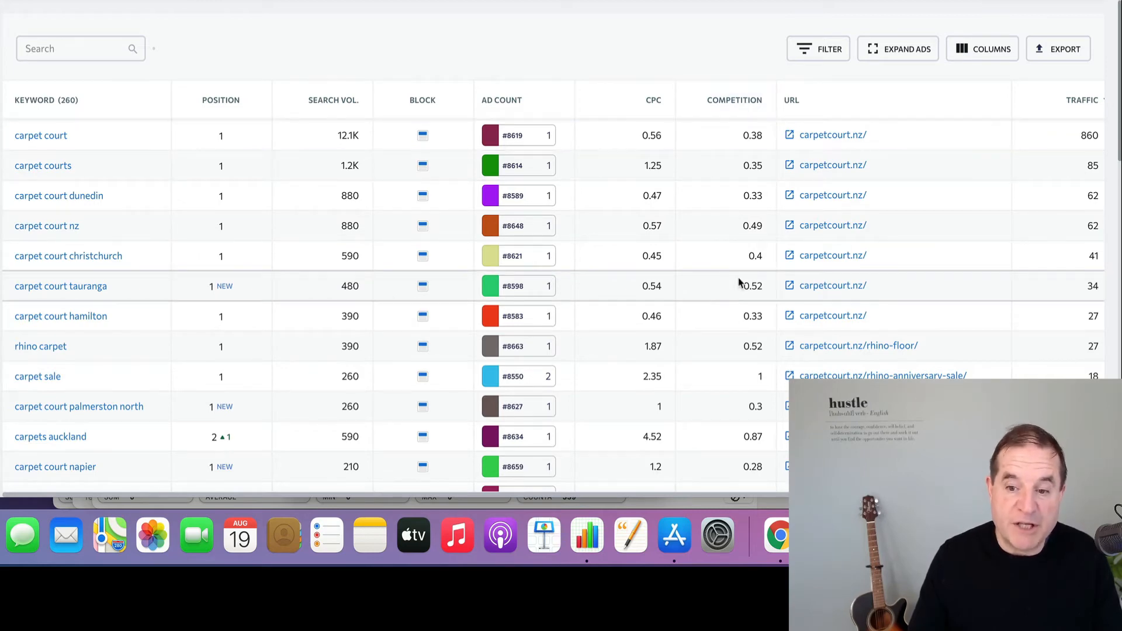
scroll(right, 3)
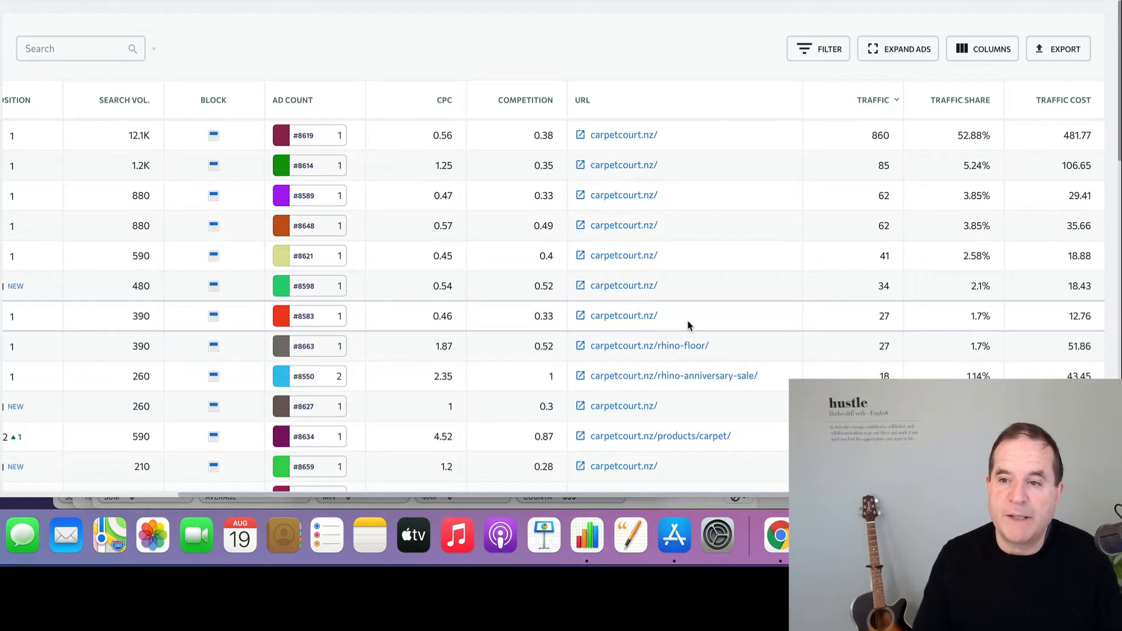
mouse_move(759, 498)
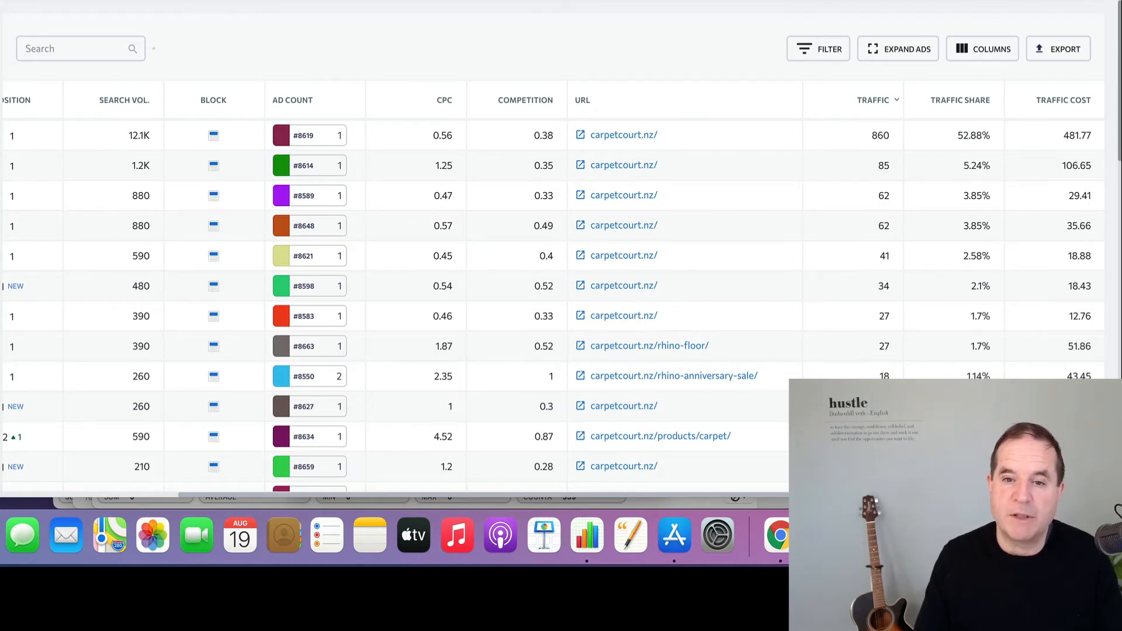
scroll(left, 3)
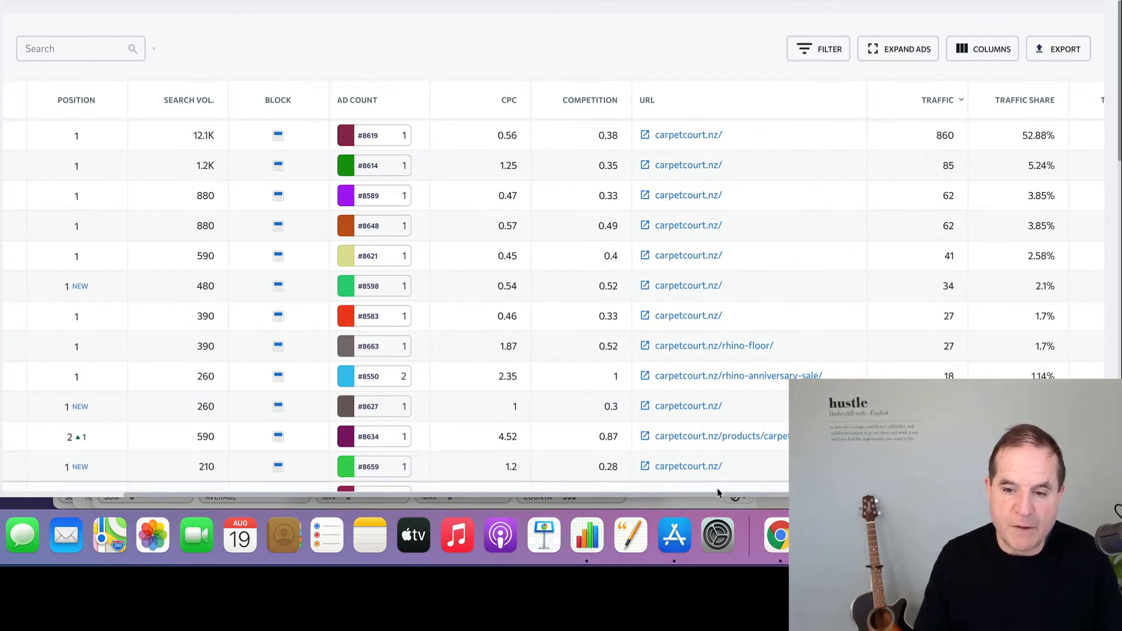
mouse_move(604, 498)
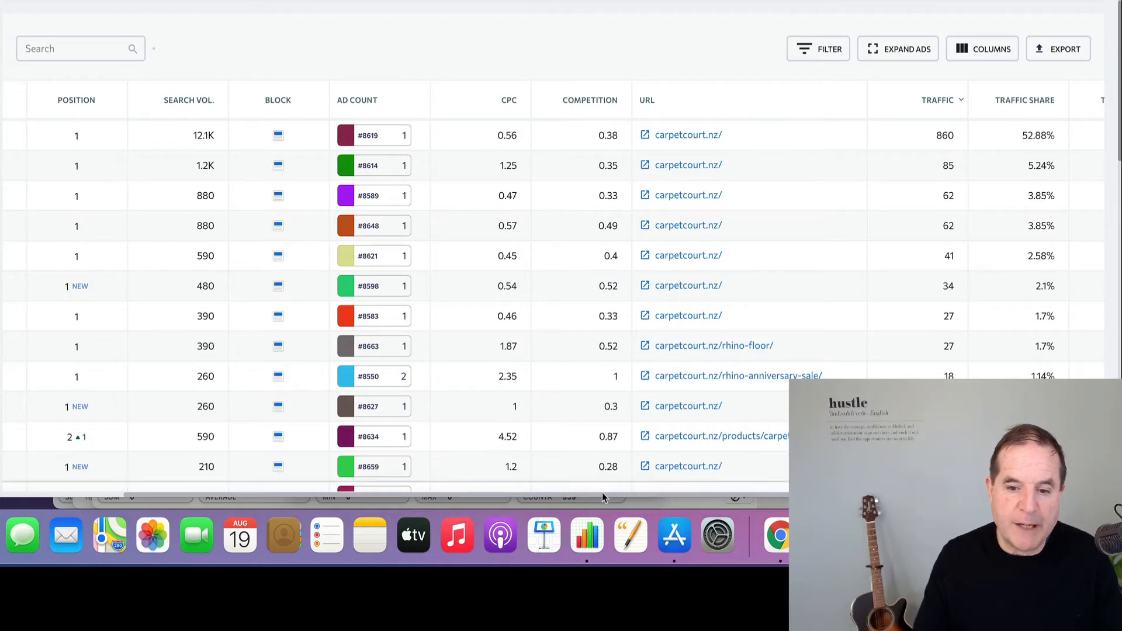
mouse_move(580, 498)
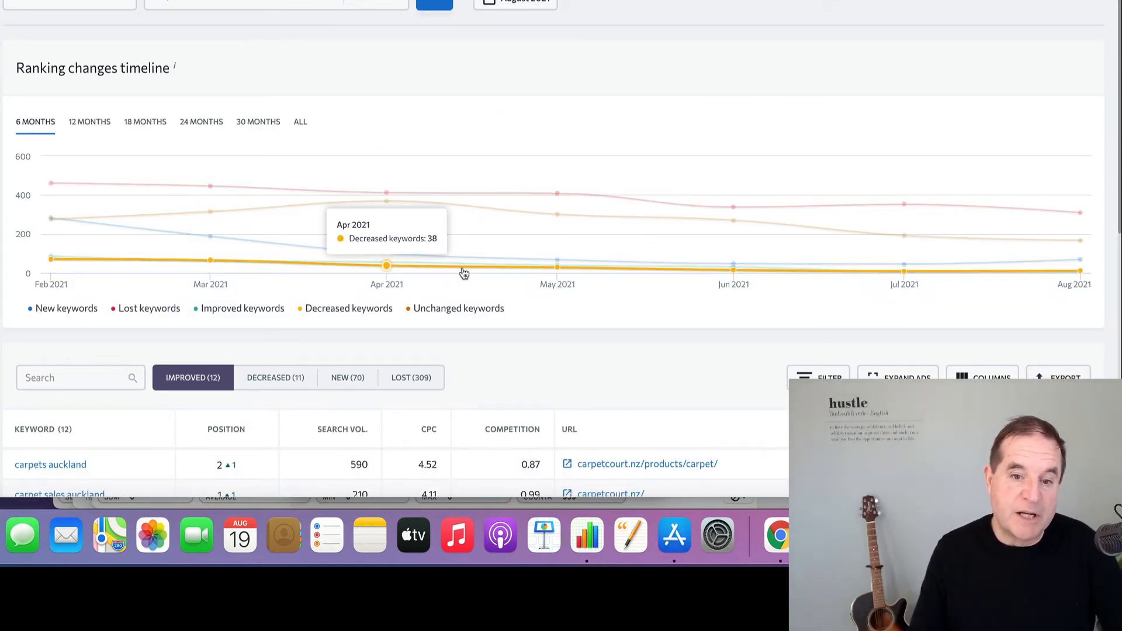
mouse_move(320, 250)
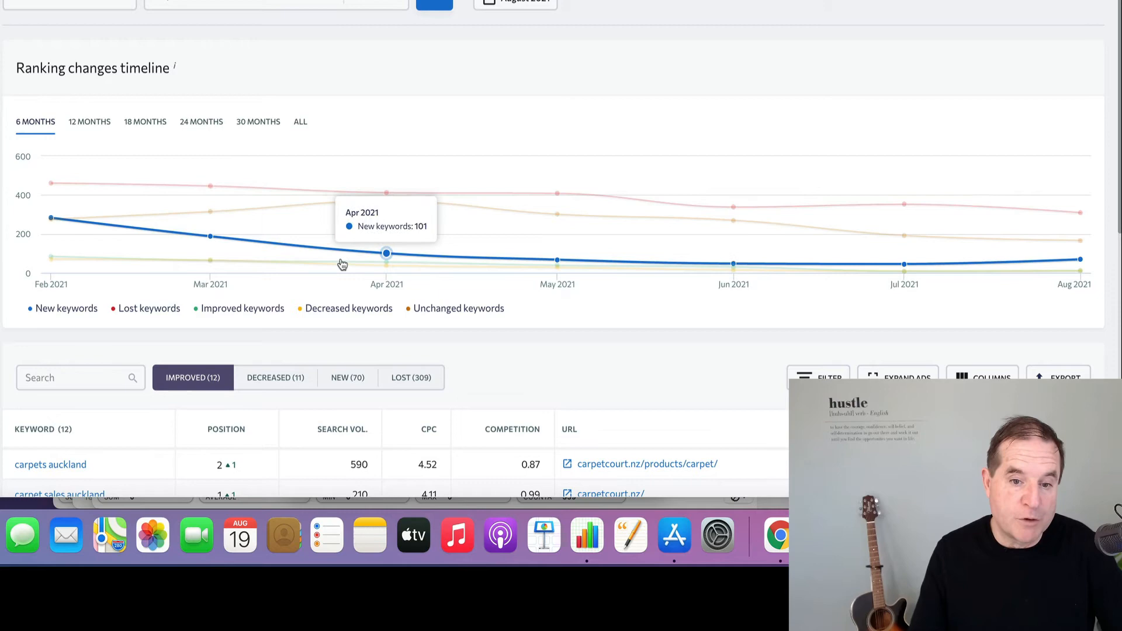
mouse_move(387, 266)
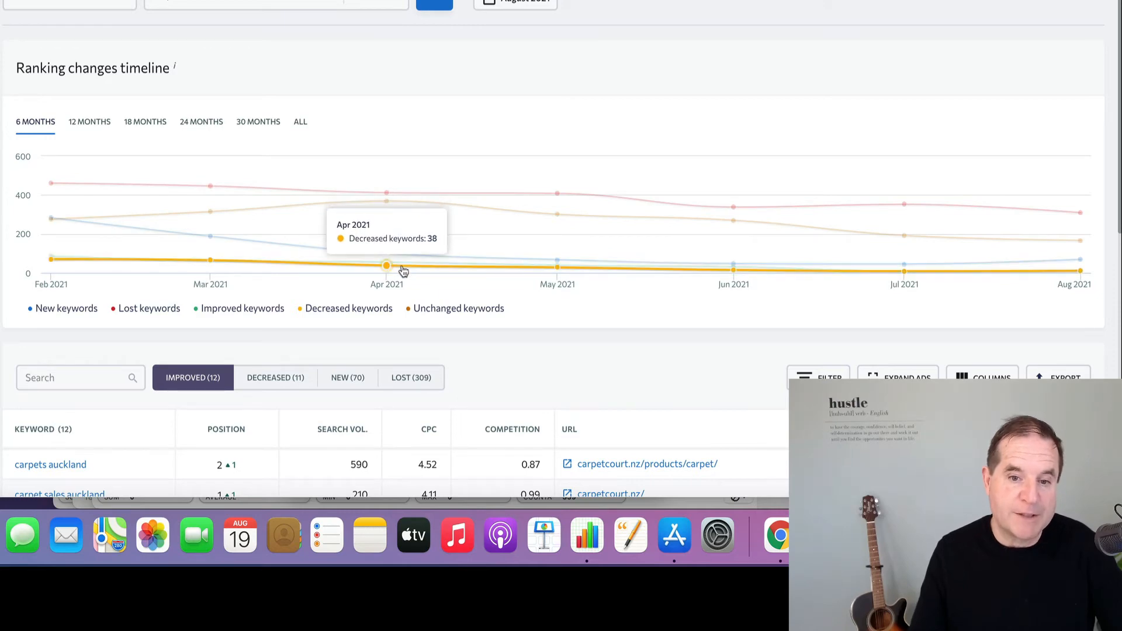
Step: Check the Decreased and New keyword views in Ranking Changes
scroll(down, 3)
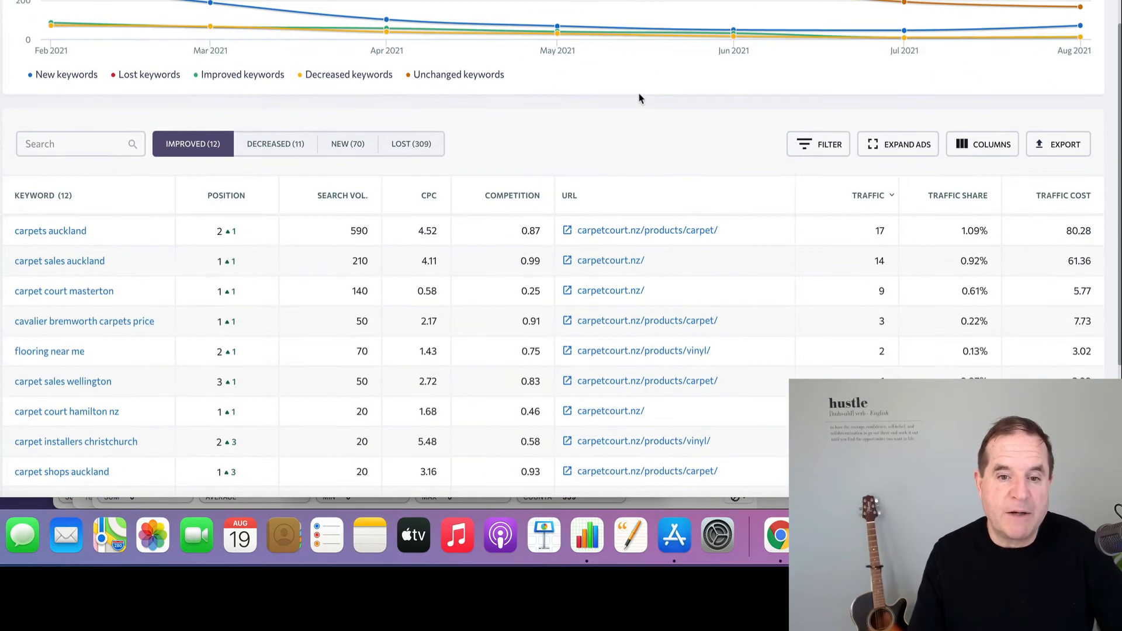
click(276, 144)
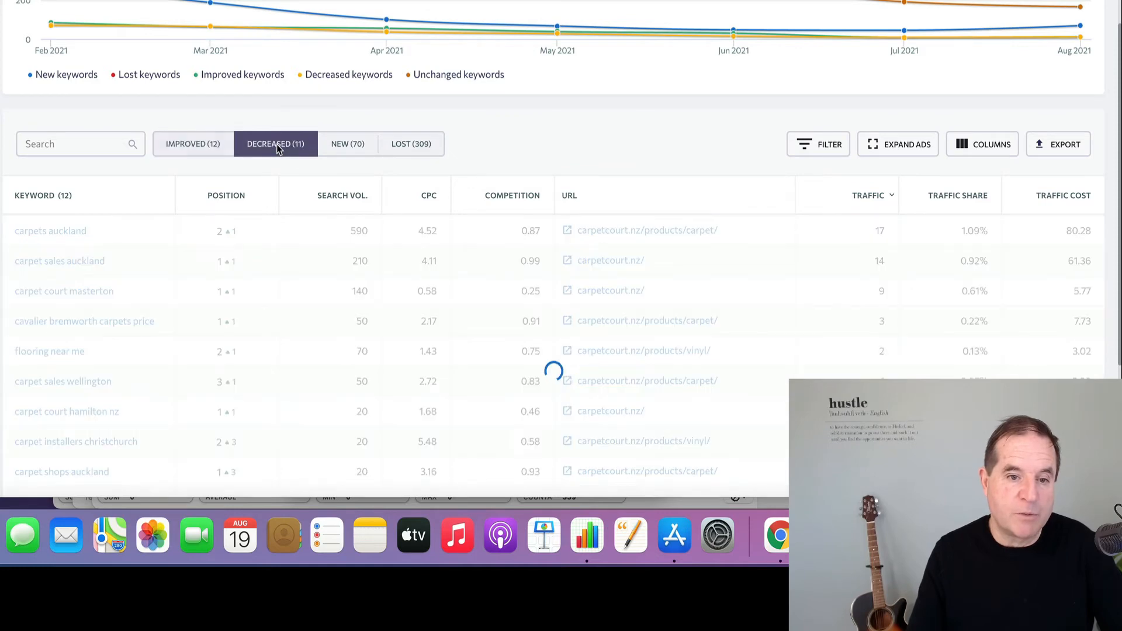
click(276, 144)
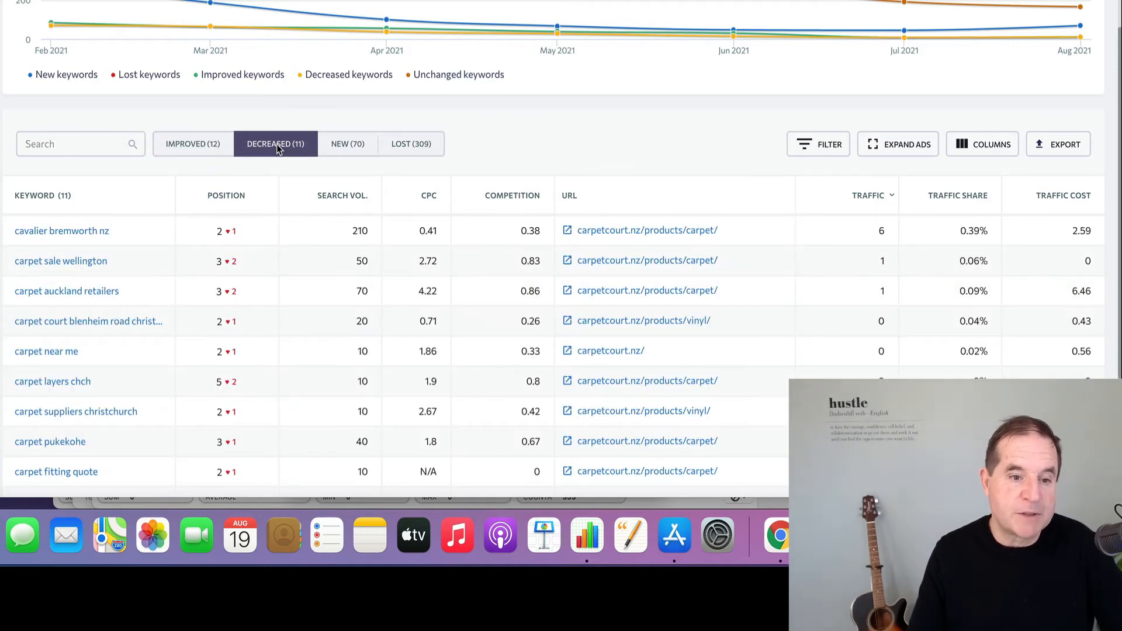
click(348, 144)
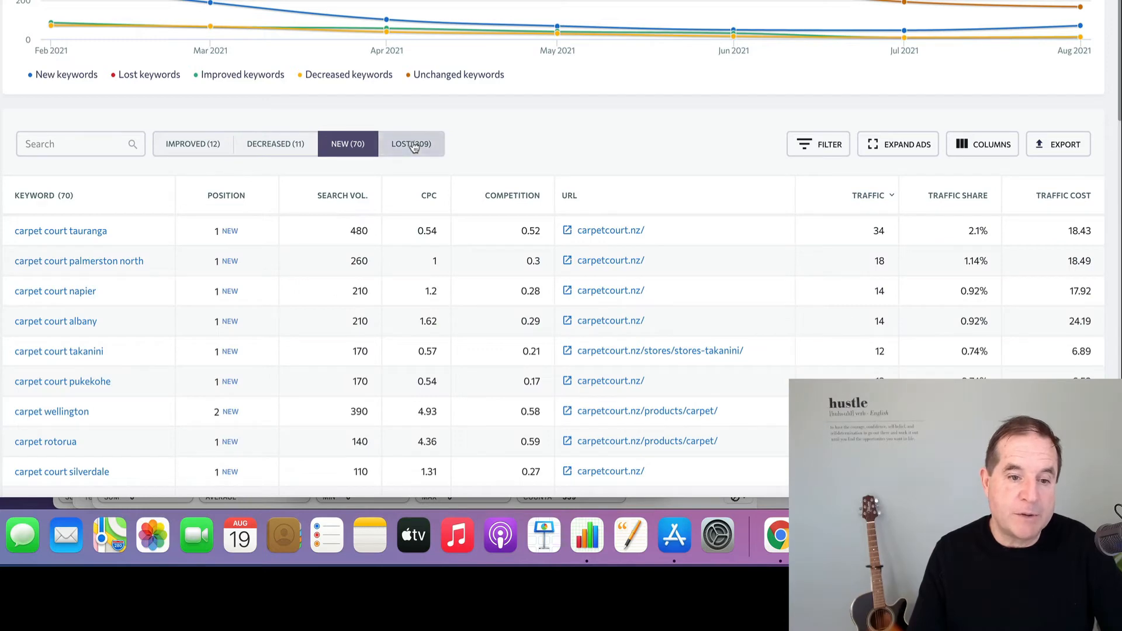
Step: Show only the 309 lost paid keywords and look through their former traffic
click(411, 143)
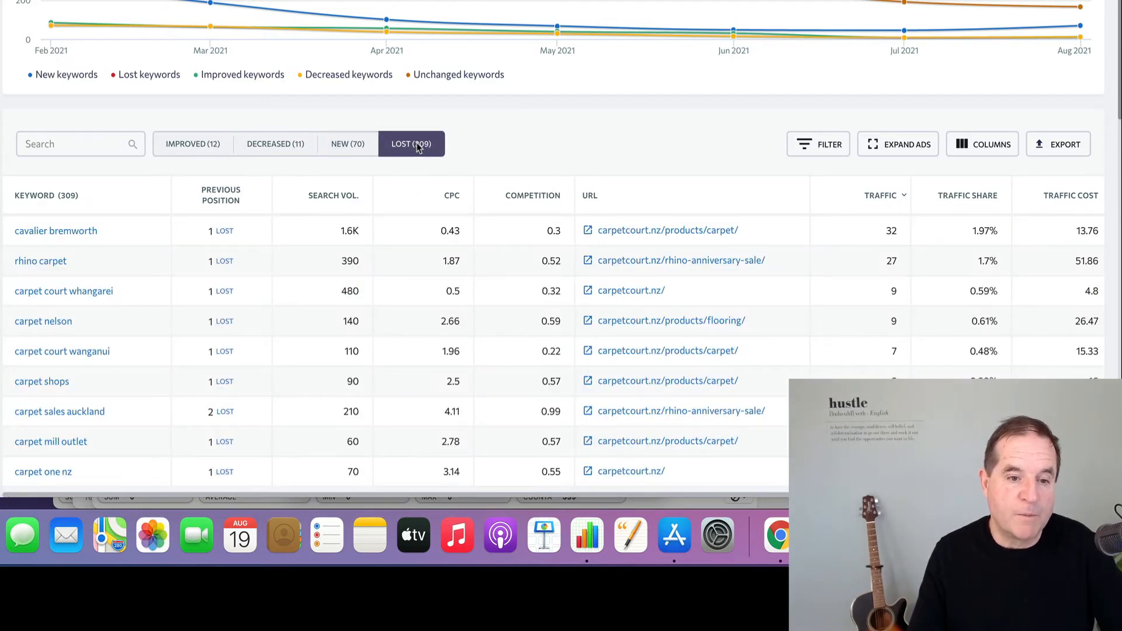
mouse_move(740, 184)
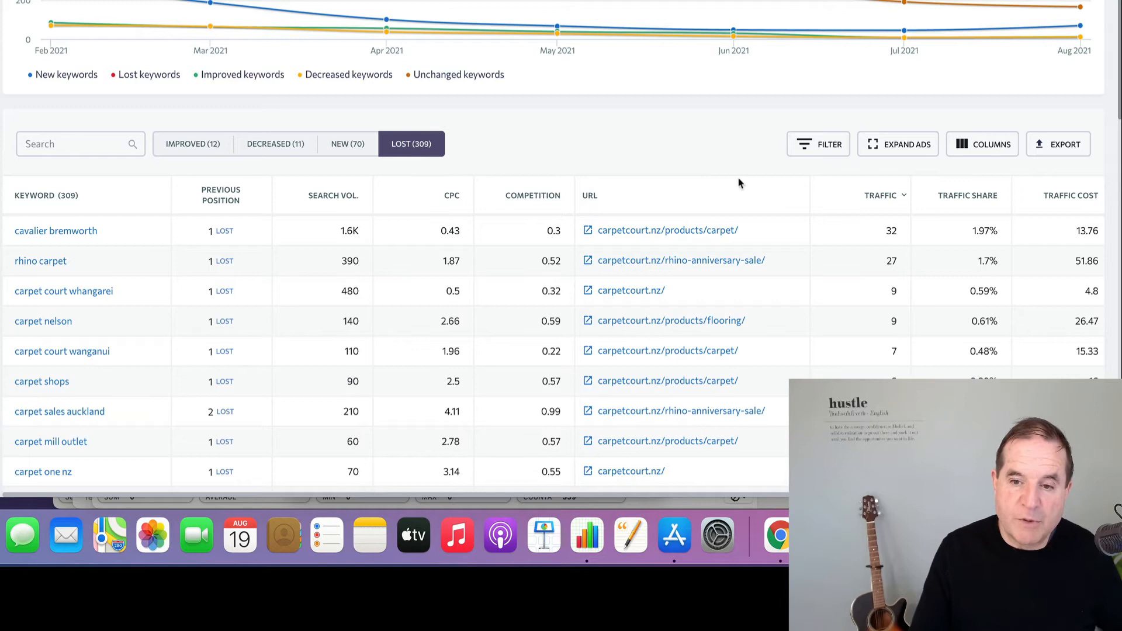
mouse_move(749, 281)
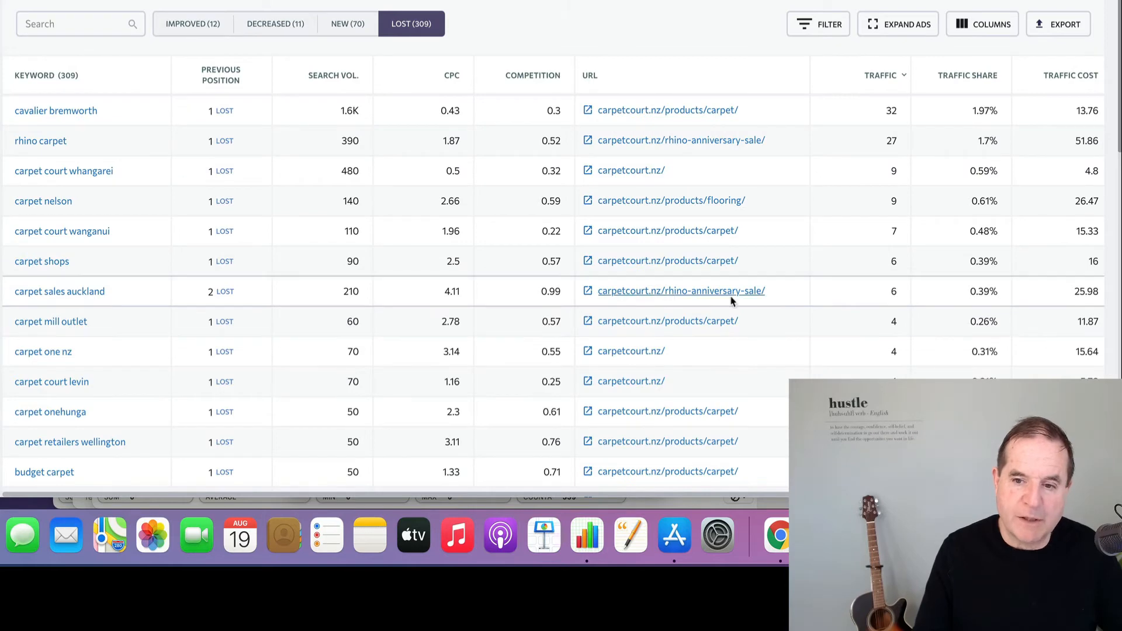
scroll(down, 3)
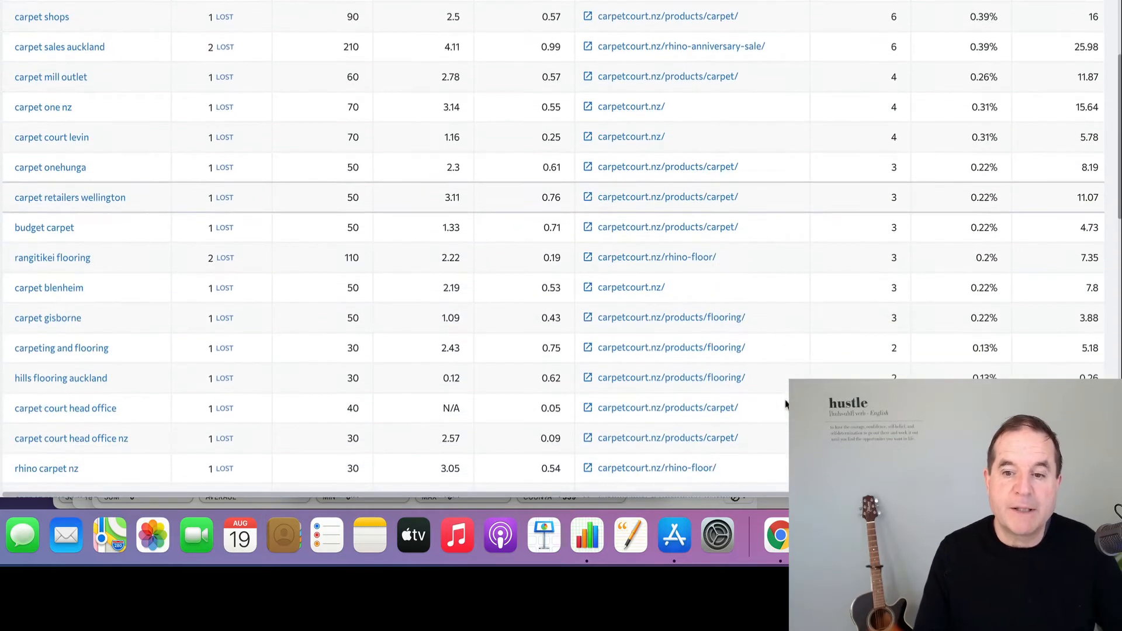
scroll(down, 3)
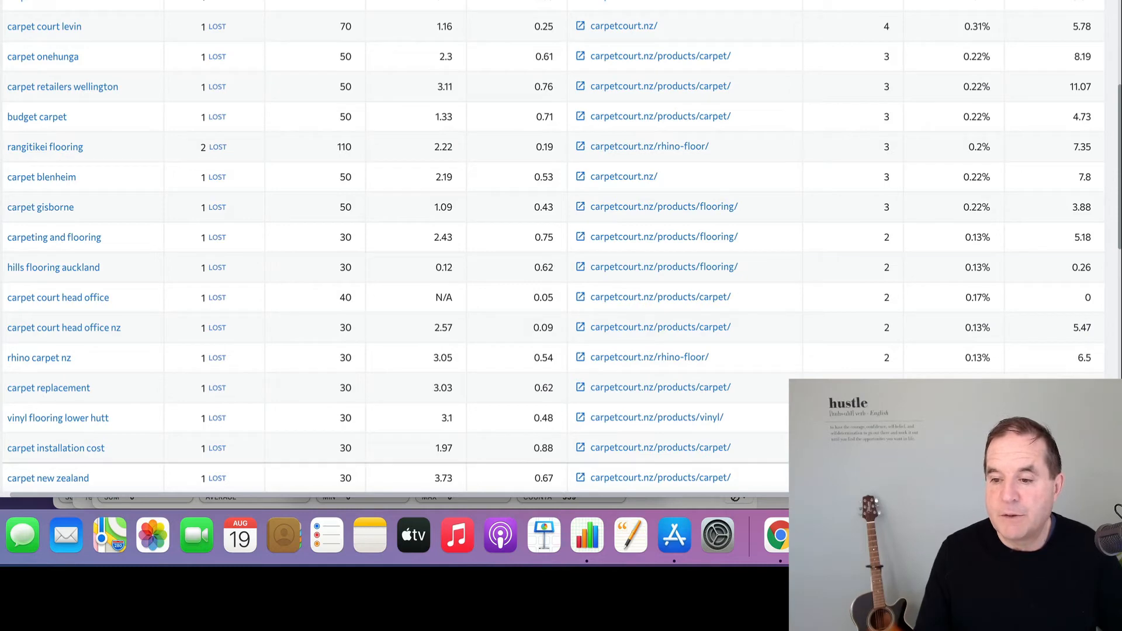
scroll(up, 3)
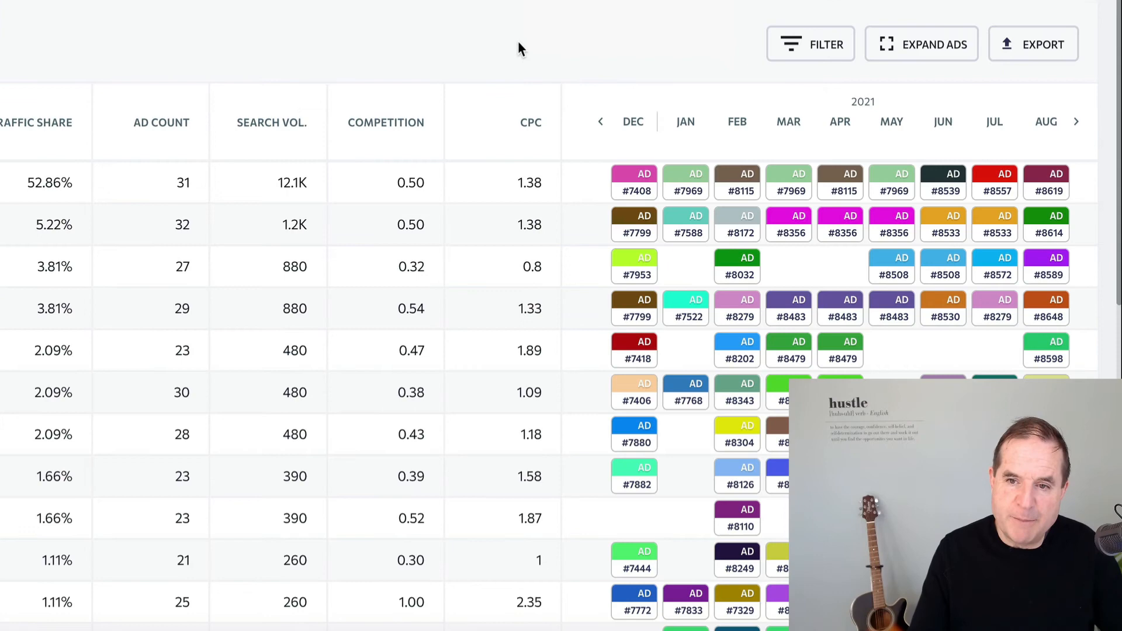
mouse_move(529, 54)
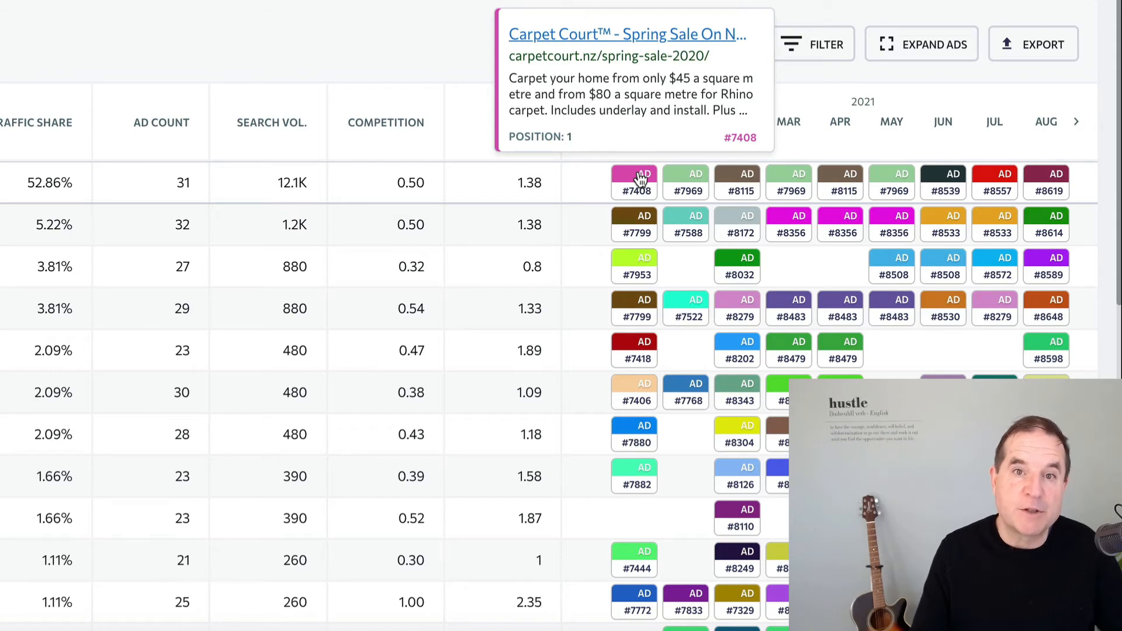
mouse_move(694, 182)
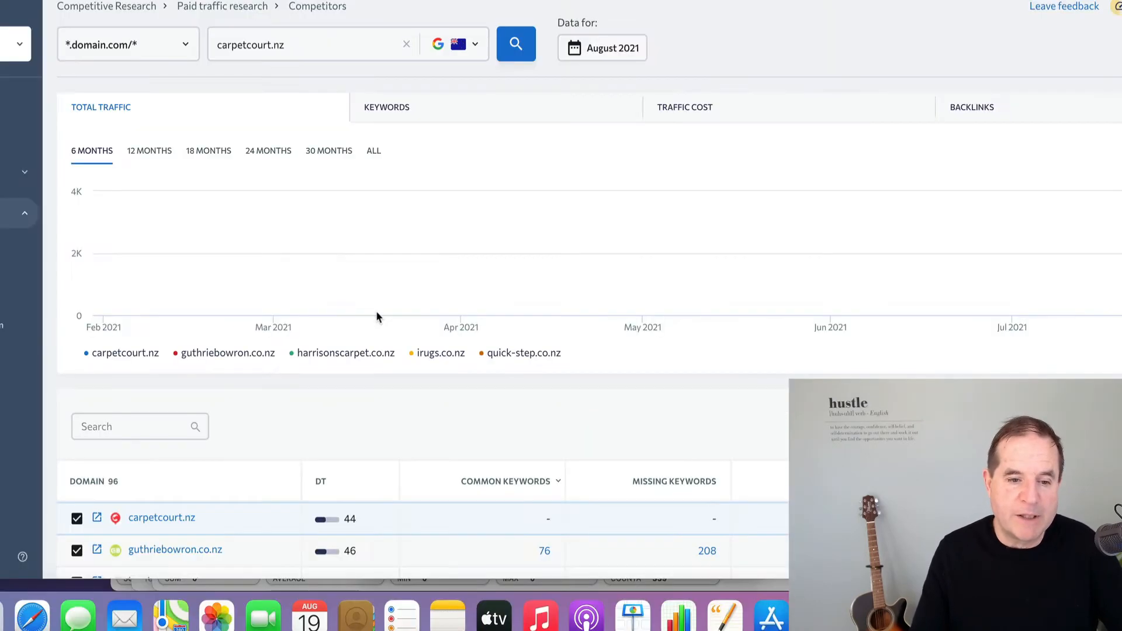
Step: Look through carpetcourt.nz's paid traffic competitors list
scroll(down, 3)
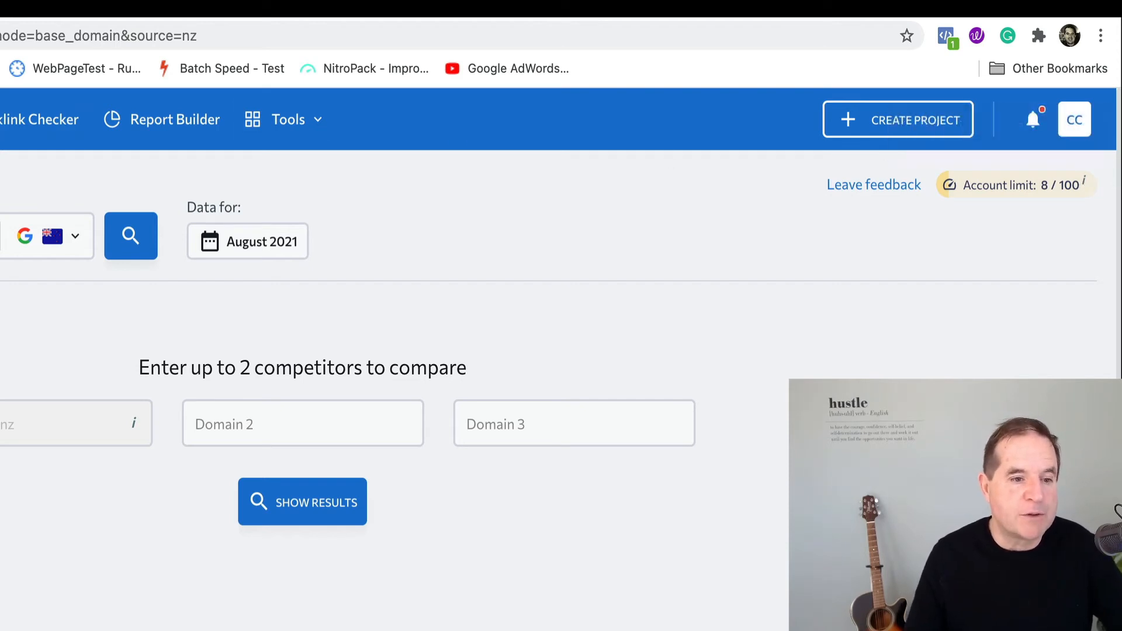
Step: Switch to the SE Ranking Pricing Plans browser tab and look over the plans
click(544, 31)
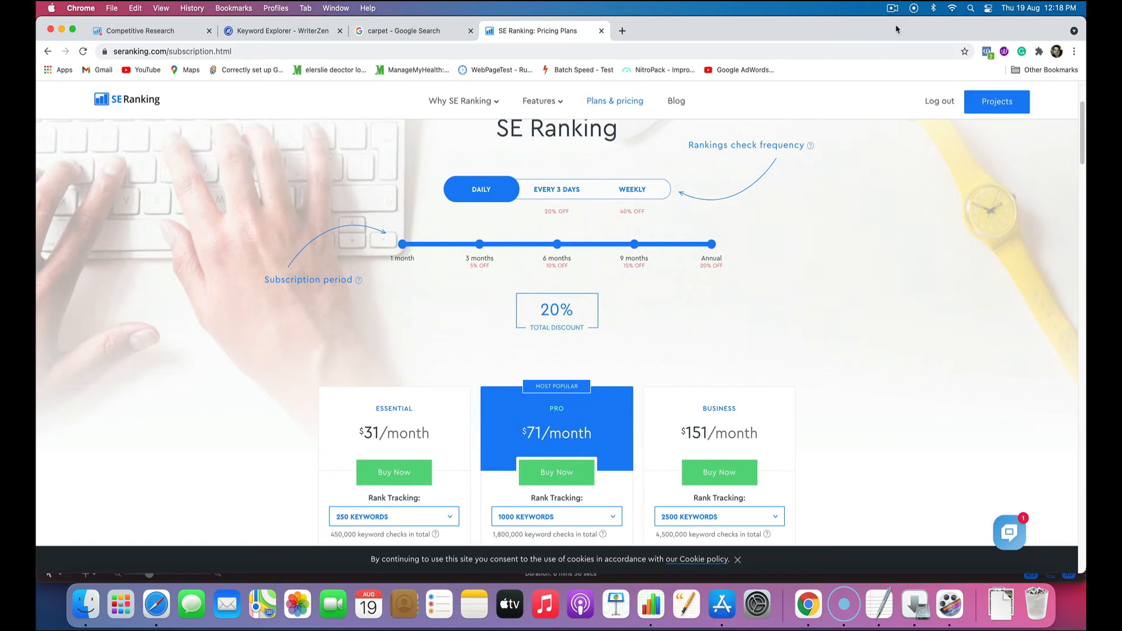
mouse_move(865, 237)
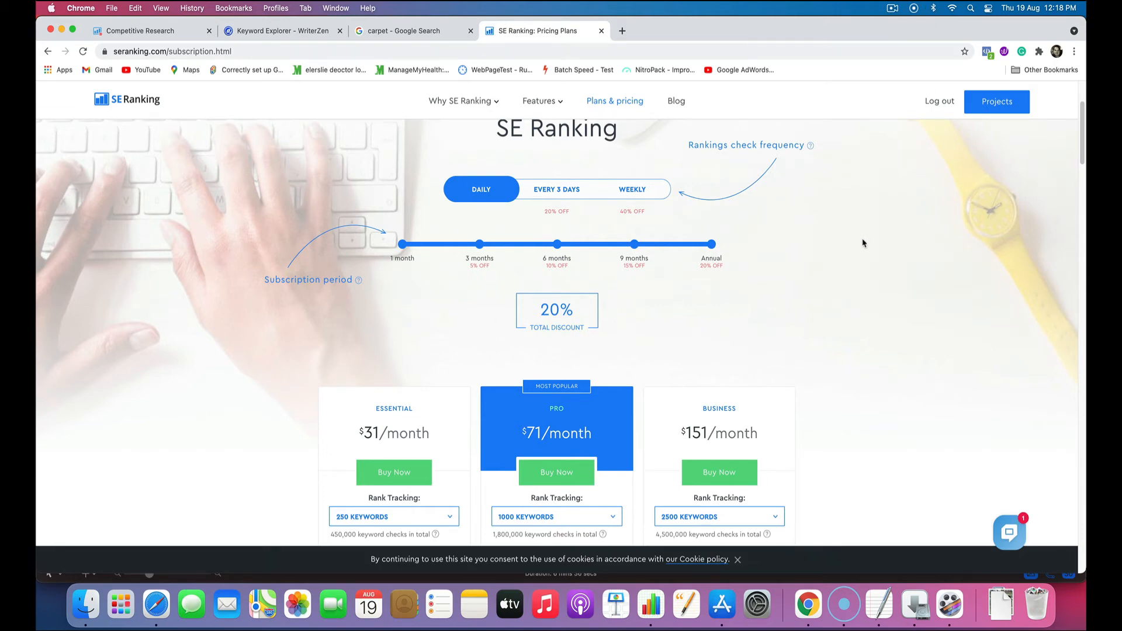
scroll(up, 3)
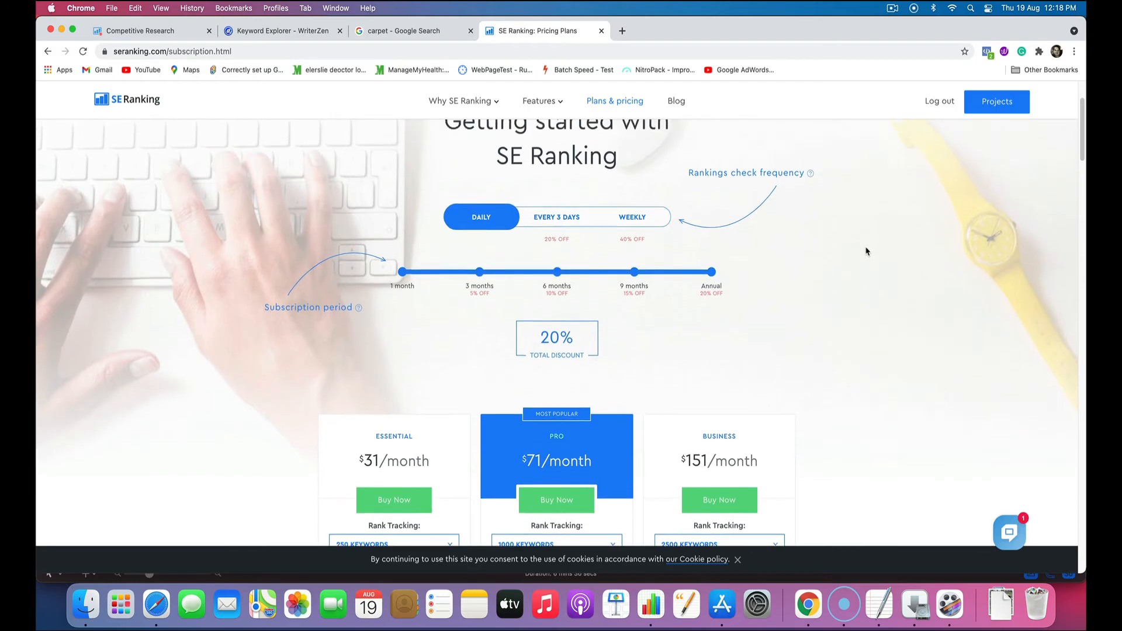
scroll(down, 3)
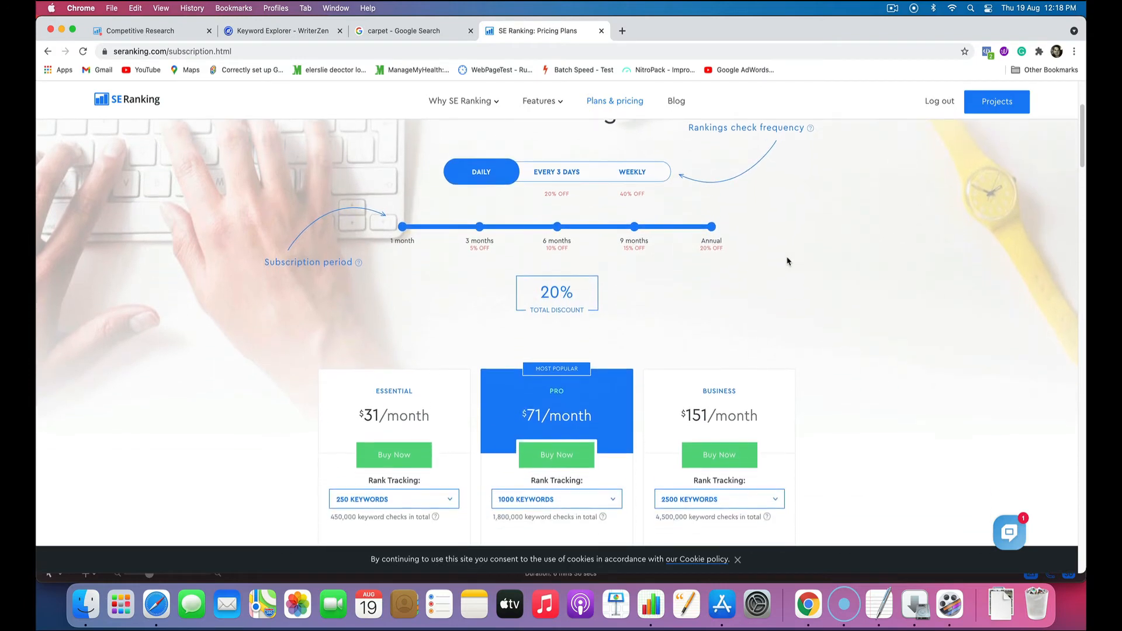
mouse_move(480, 190)
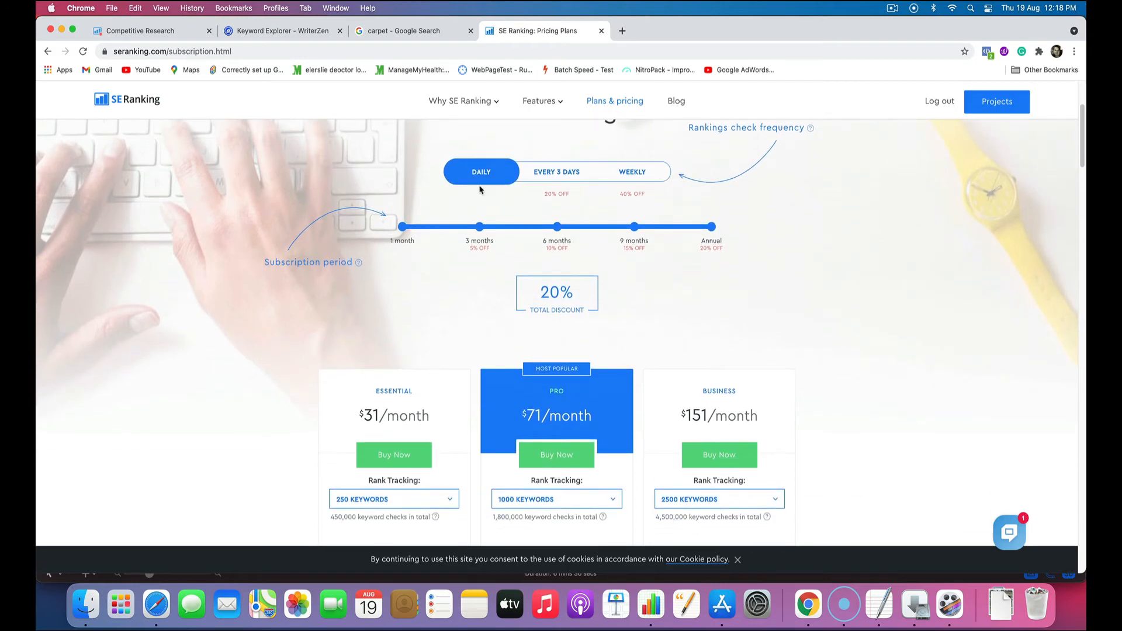
Step: Select weekly rankings checks, giving 60% off: Essential $18.6, Pro $42.5, Business $90
click(632, 172)
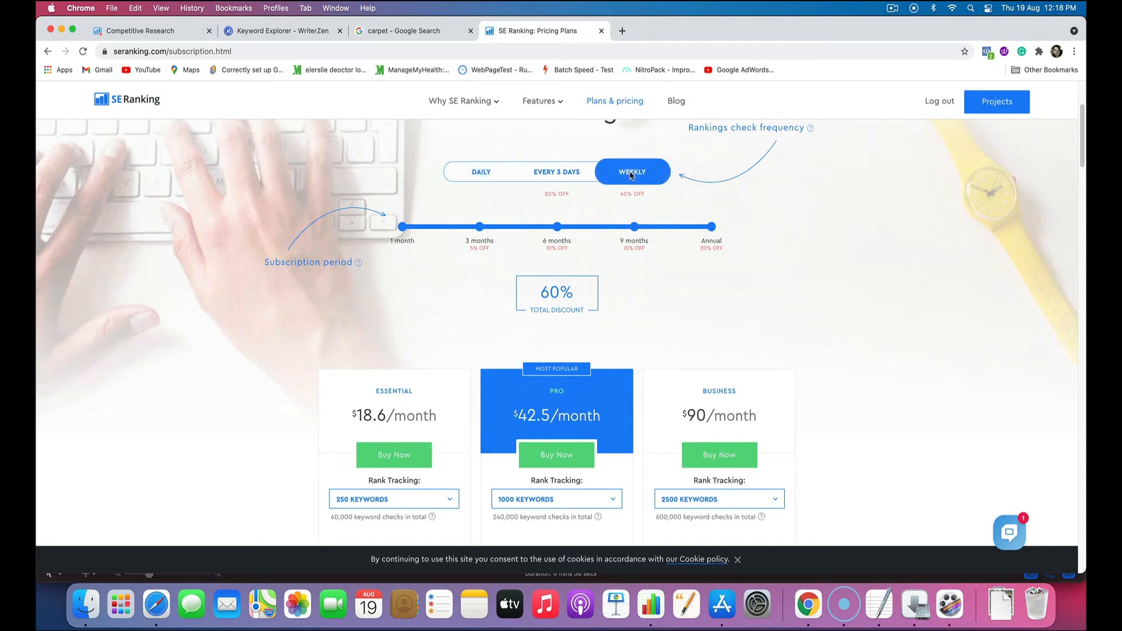
mouse_move(837, 326)
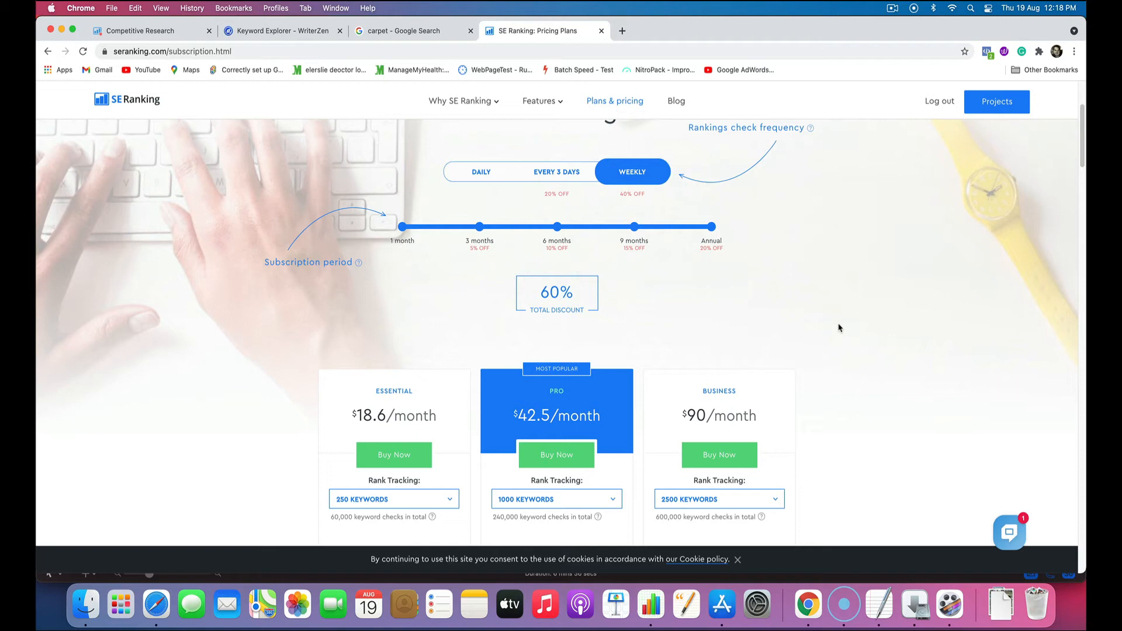
scroll(up, 3)
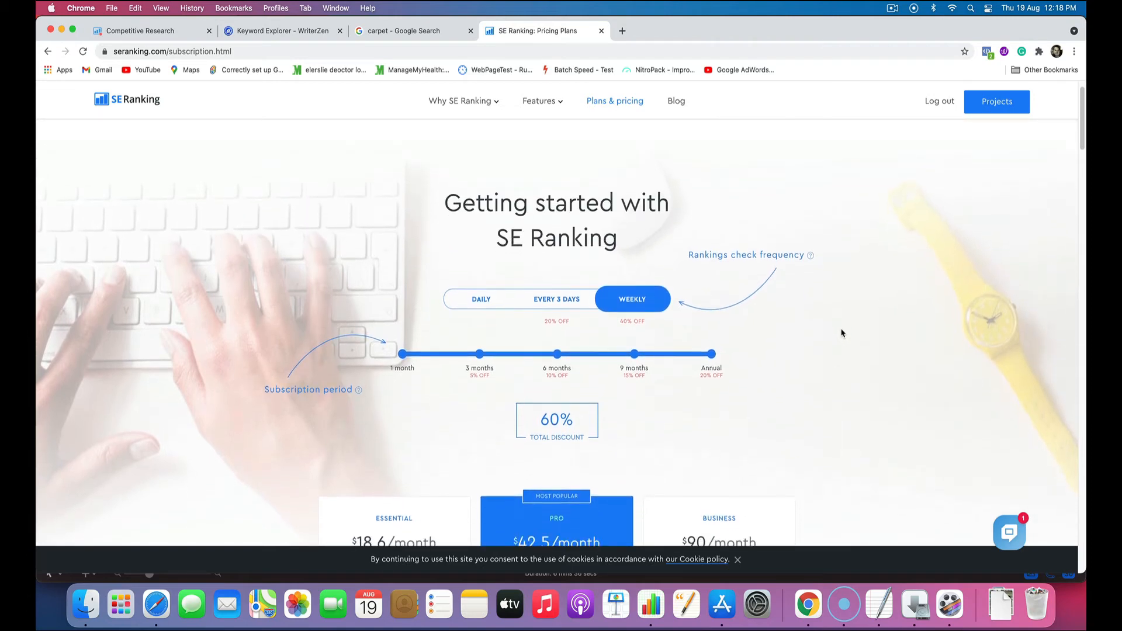
scroll(down, 3)
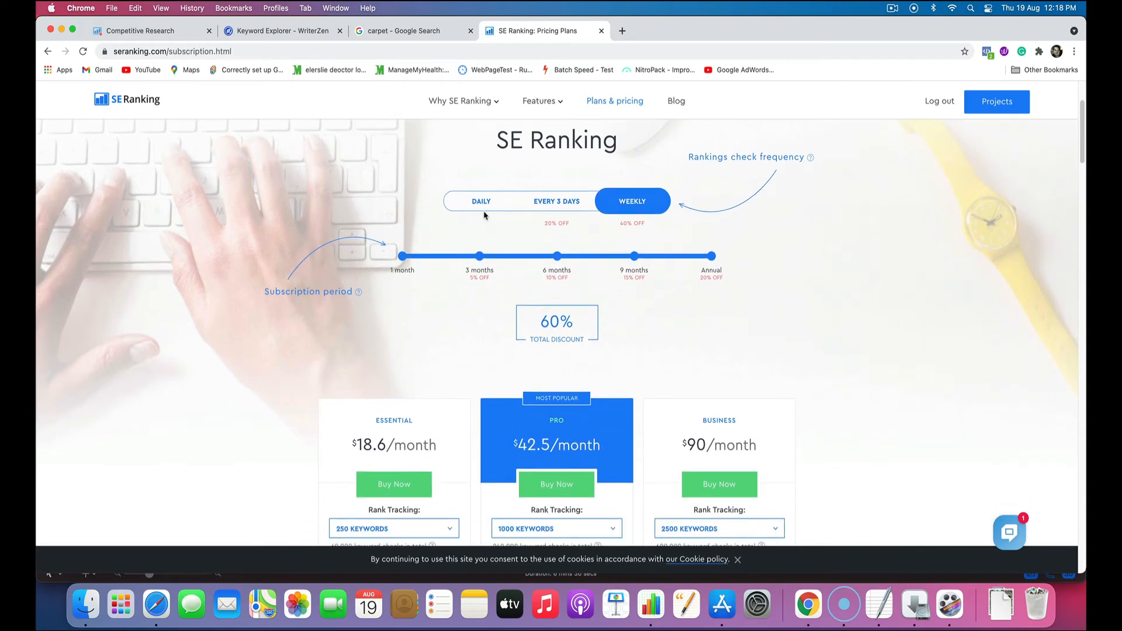
mouse_move(827, 283)
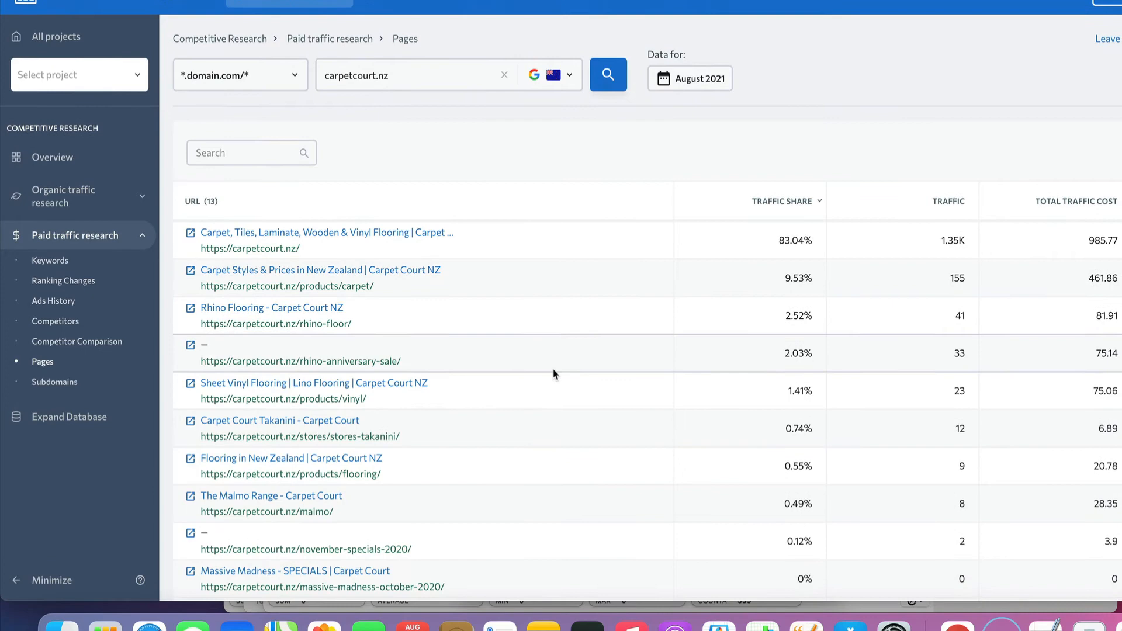
Step: Review the 13 pages receiving paid traffic, then load the Subdomains report
scroll(down, 3)
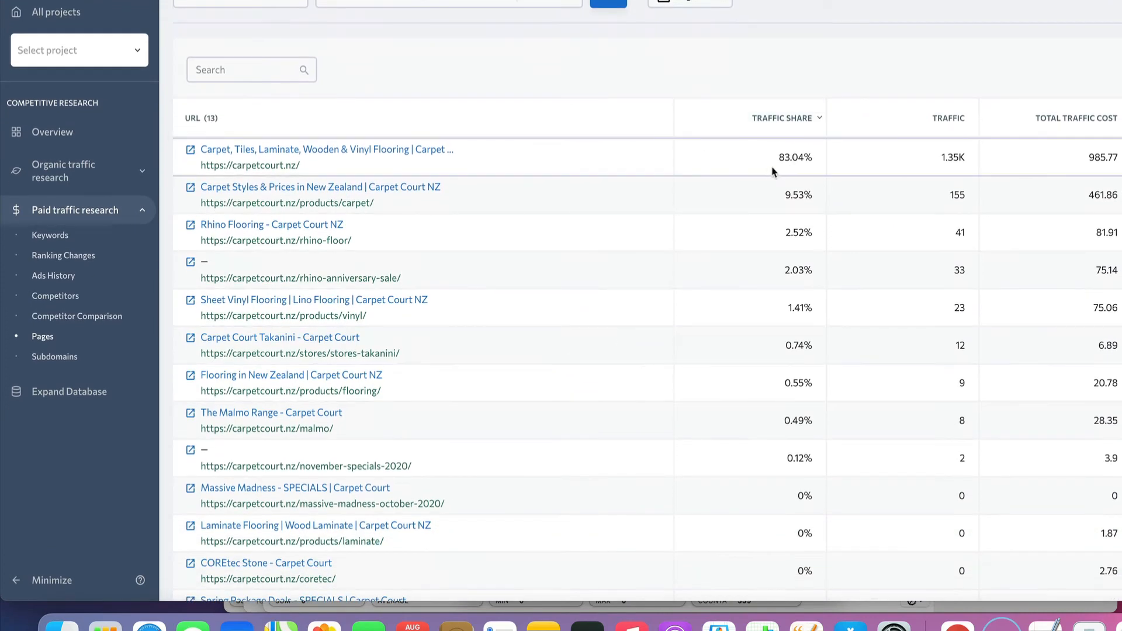
mouse_move(739, 156)
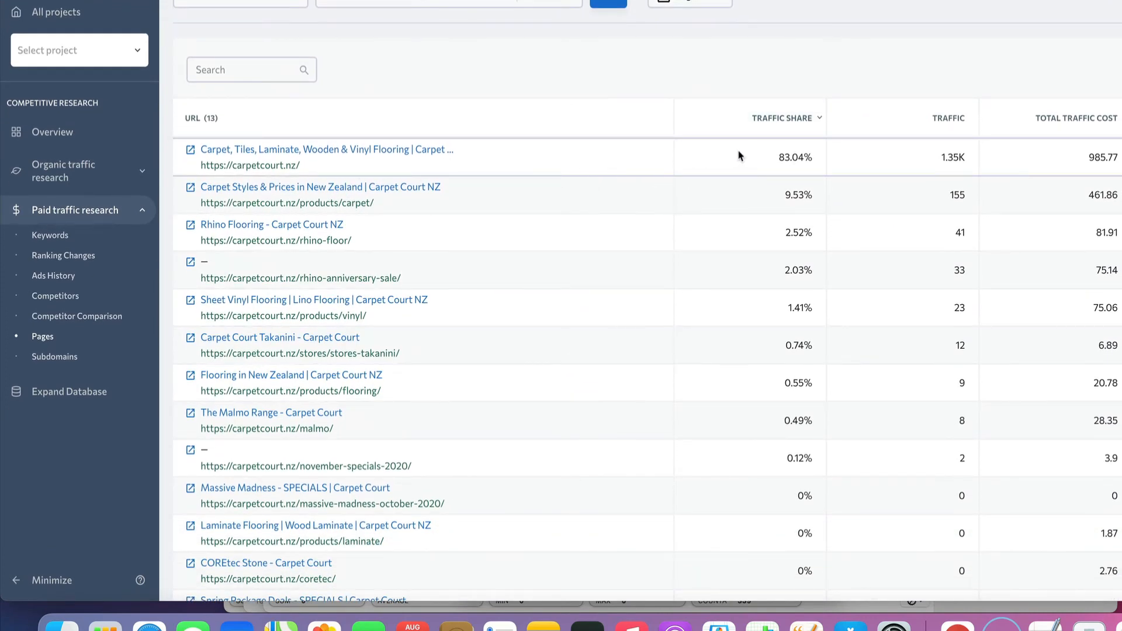
scroll(down, 3)
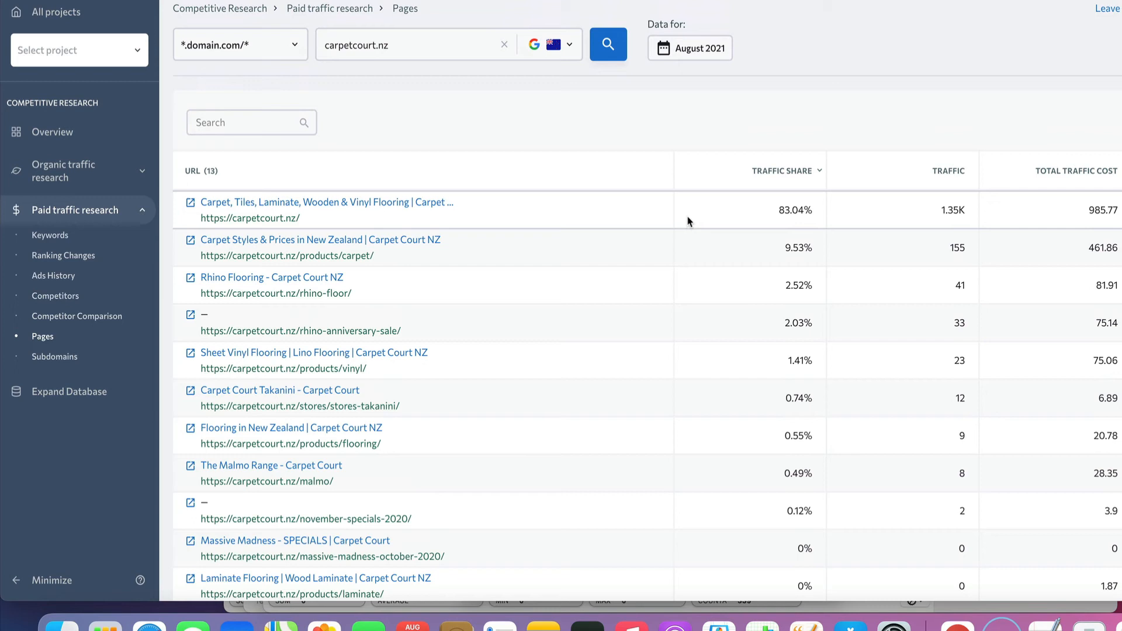
click(55, 358)
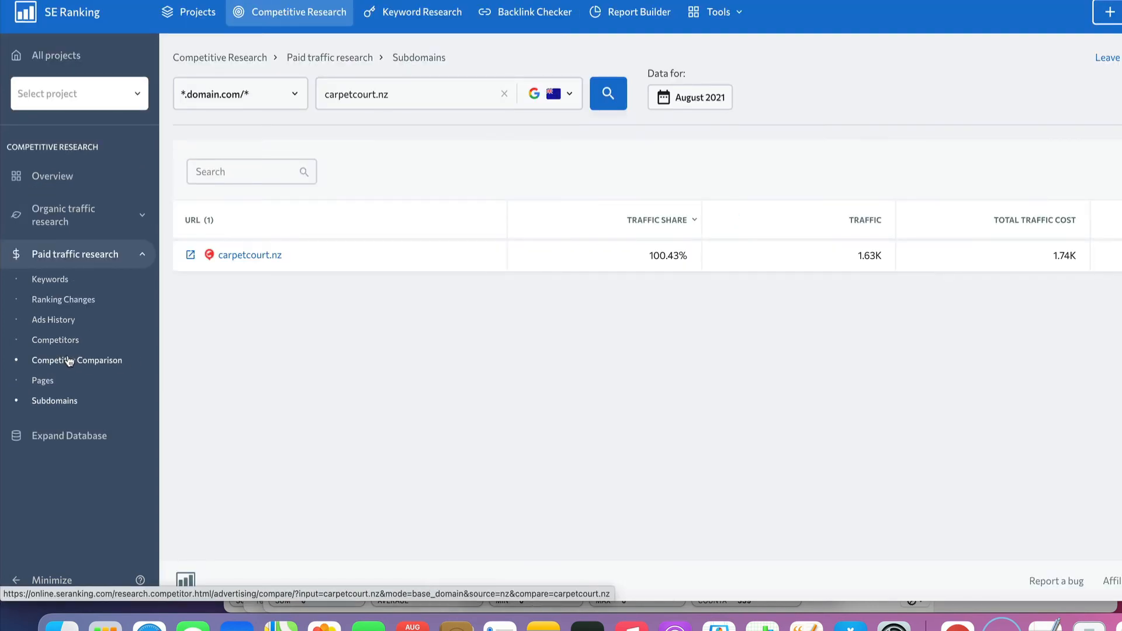
mouse_move(53, 320)
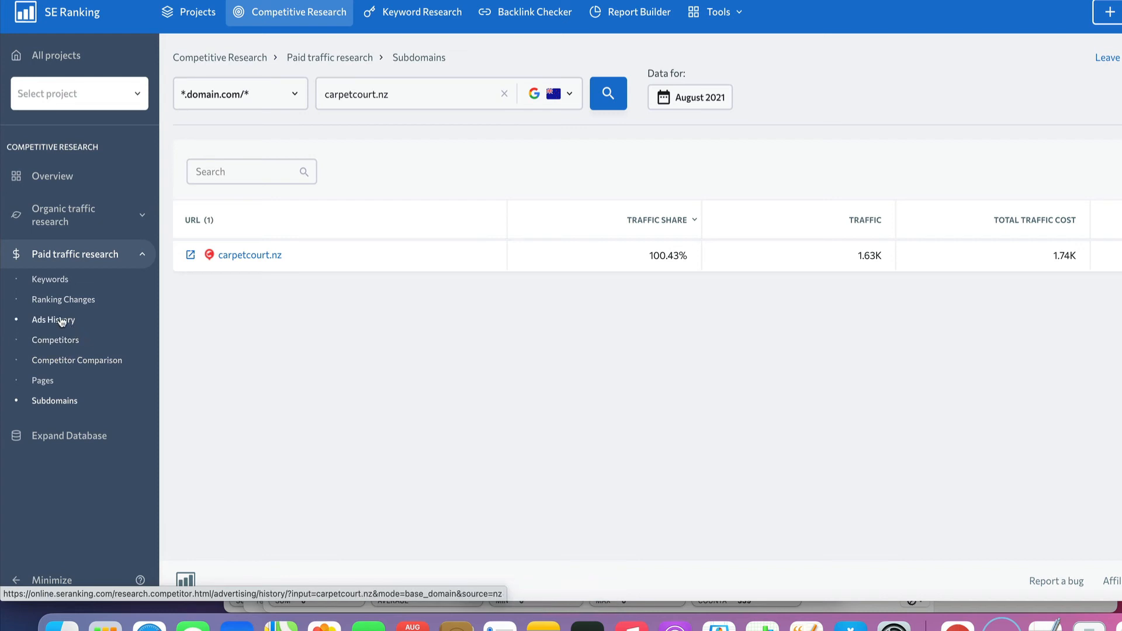
Step: Return via Ranking Changes to the paid Keywords overview: 1,627 traffic, 260 keywords, $1,720 cost
click(63, 299)
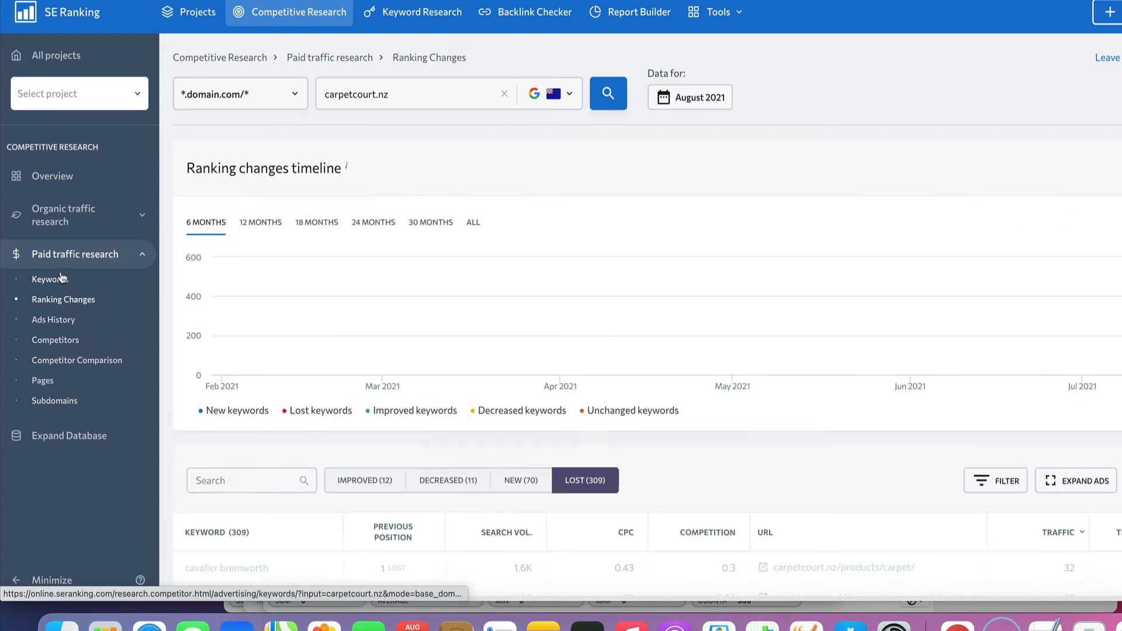
click(50, 279)
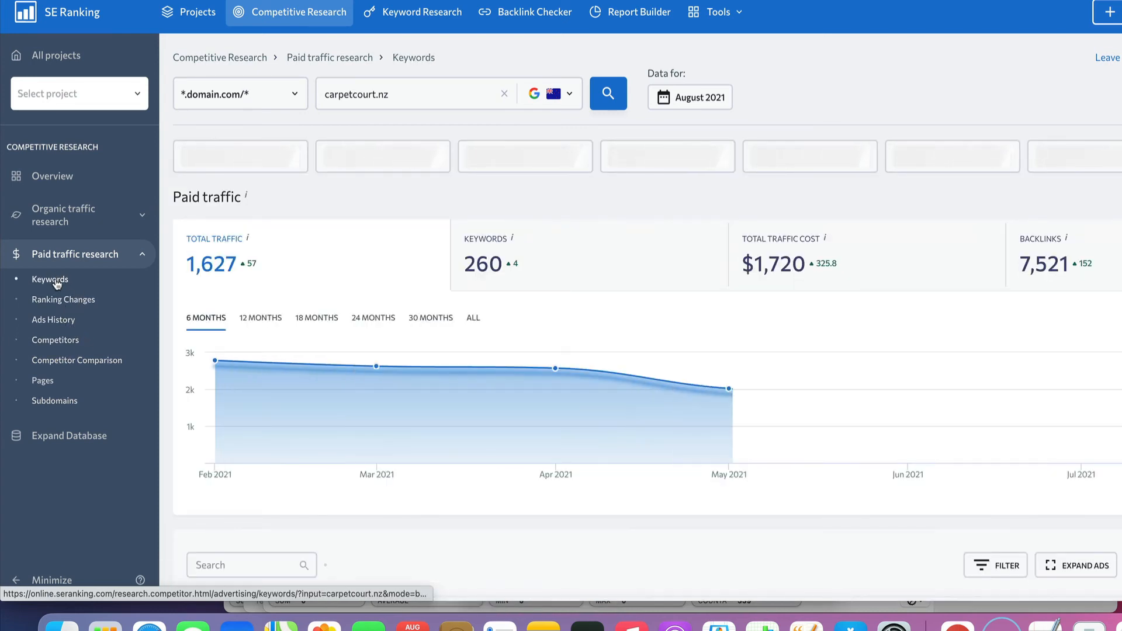